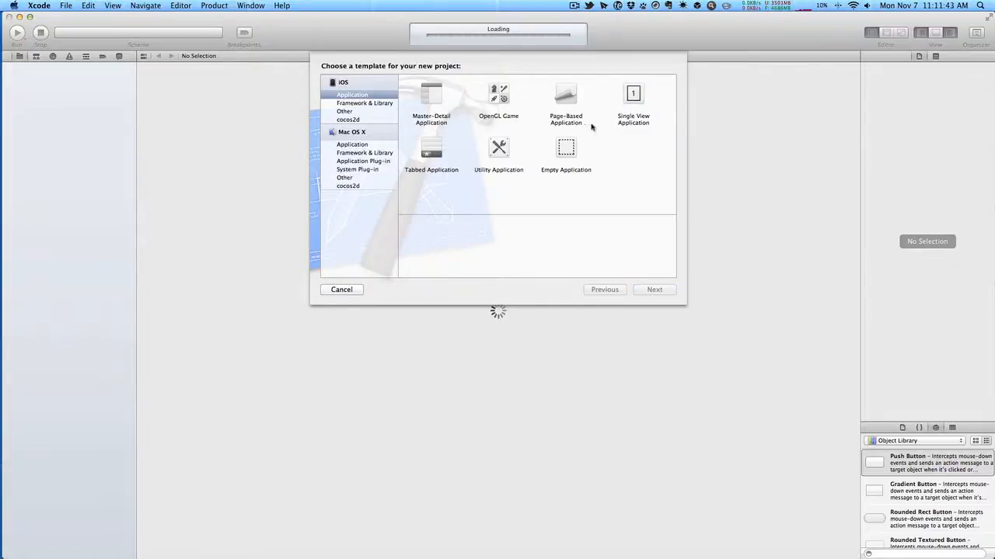
Step: Create the single-view iPhone project 'UnitTestTutorial' with Include Unit Tests enabled
{"action": "left_click", "coordinate": [633, 101]}
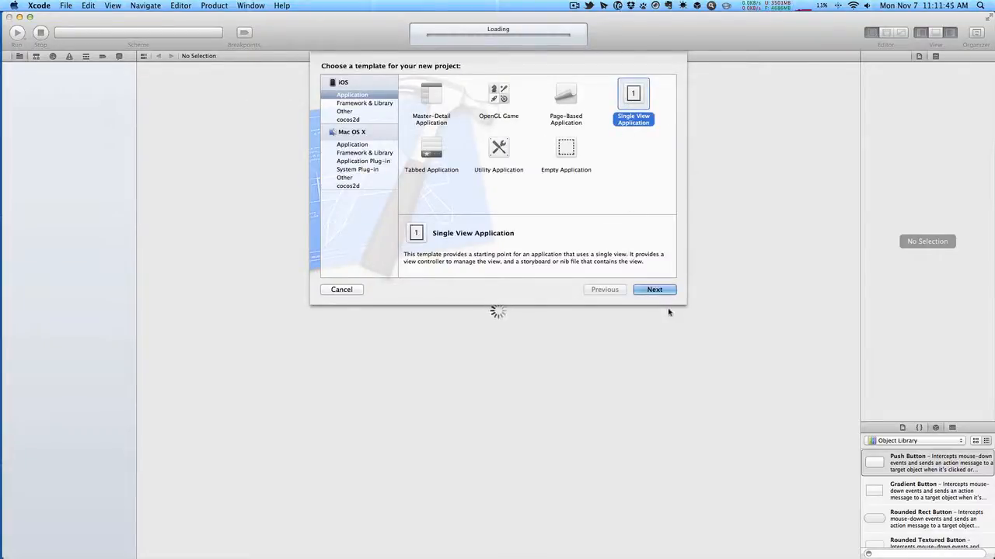
{"action": "left_click", "coordinate": [653, 289]}
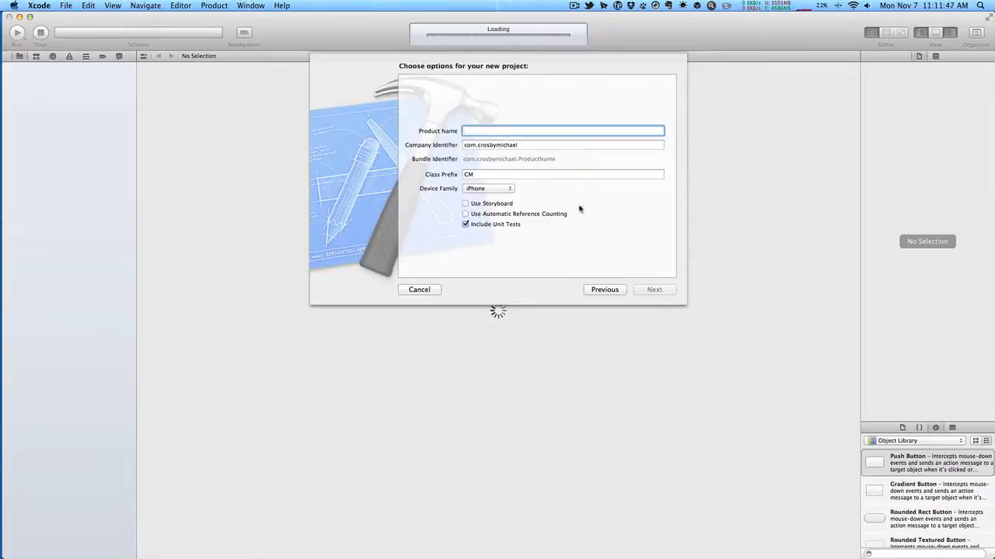
{"action": "type", "text": "UnitTestTu"}
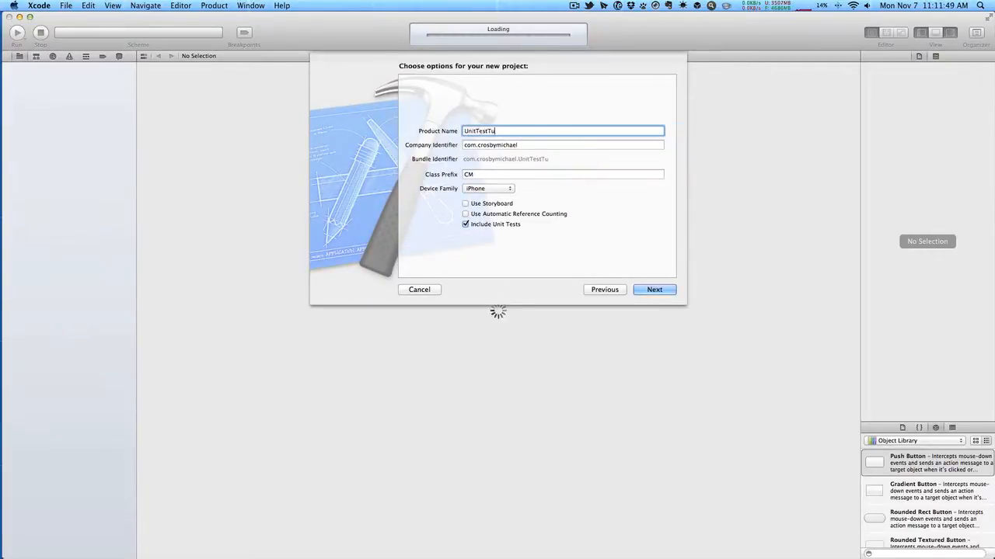
{"action": "type", "text": "torial"}
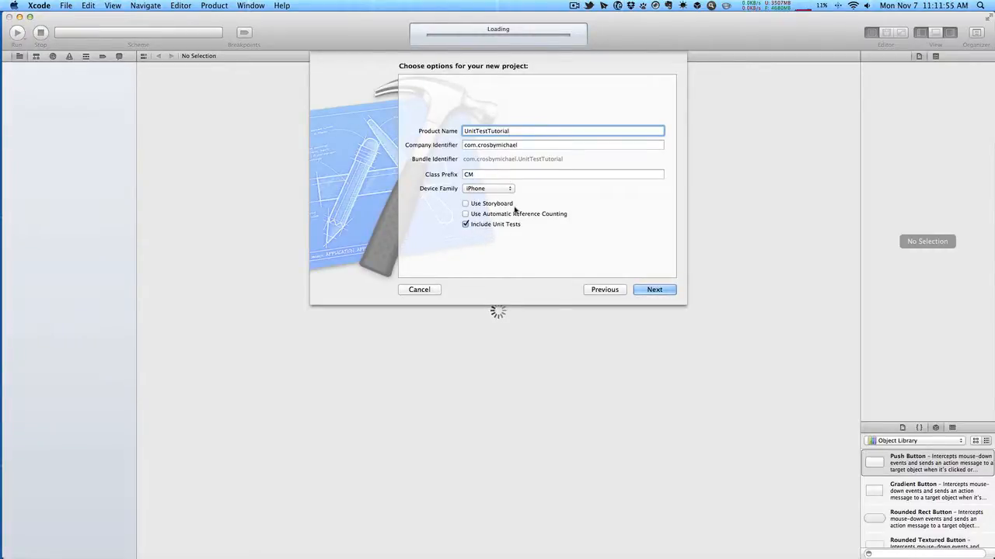
{"action": "left_click", "coordinate": [653, 289]}
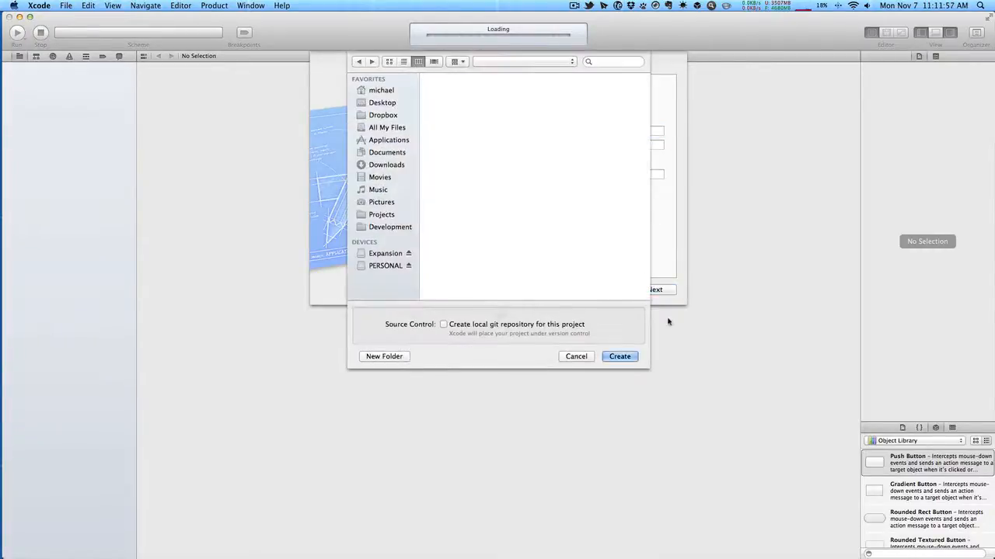
{"action": "left_click", "coordinate": [619, 356]}
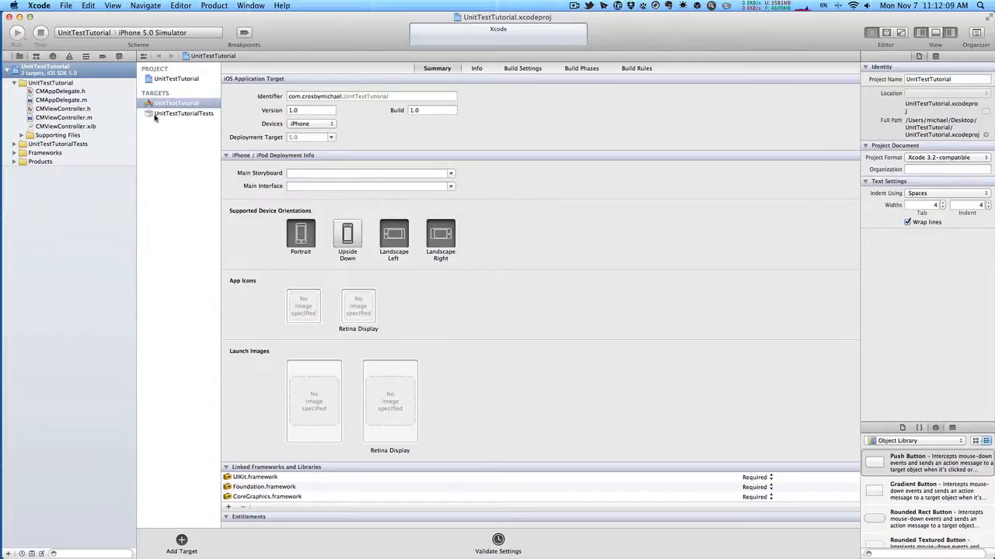
Step: Expand the UnitTestTutorialTests build phases showing the UnitTestTutorial dependency and linked SenTestingKit
{"action": "left_click", "coordinate": [184, 114]}
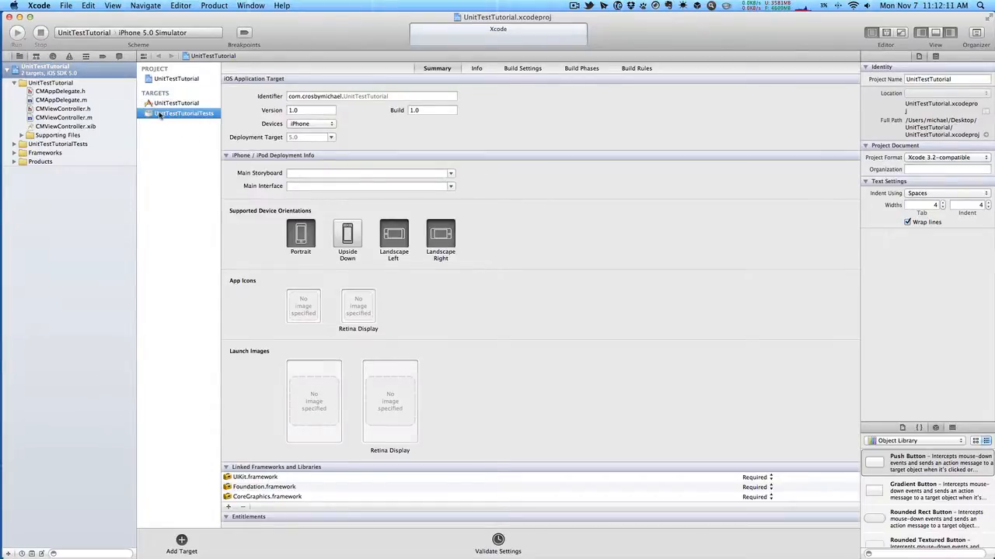
{"action": "left_click", "coordinate": [477, 68]}
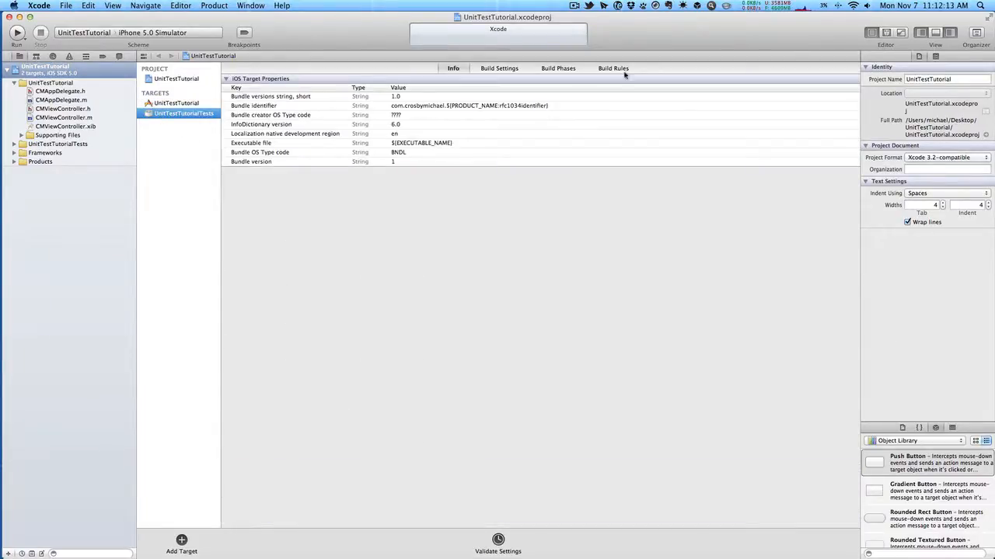
{"action": "left_click", "coordinate": [557, 67]}
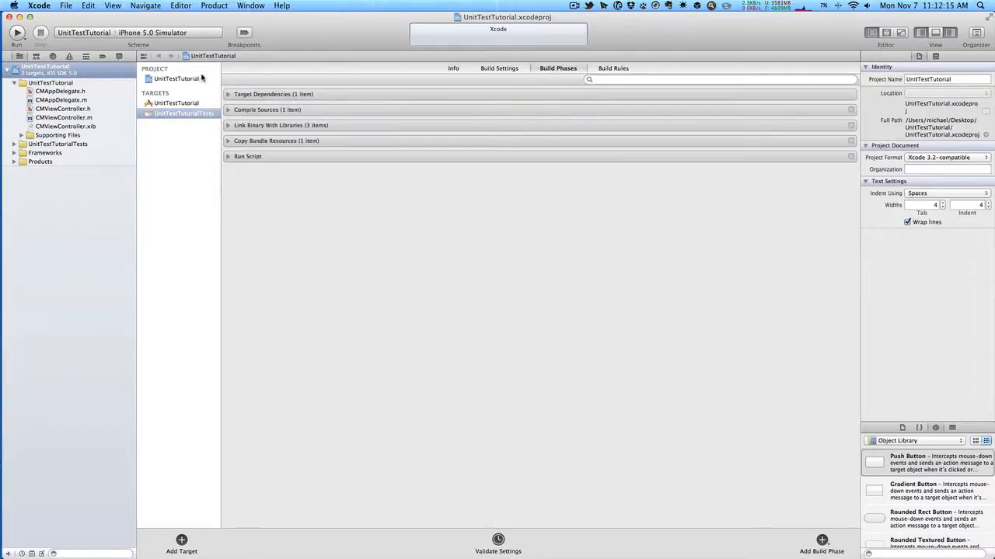
{"action": "left_click", "coordinate": [229, 94]}
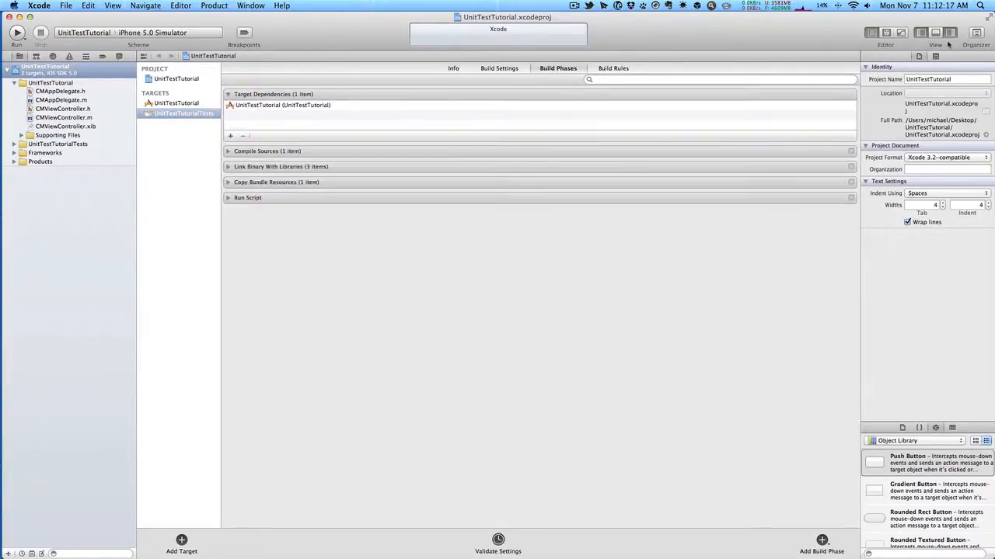
{"action": "left_click", "coordinate": [948, 33]}
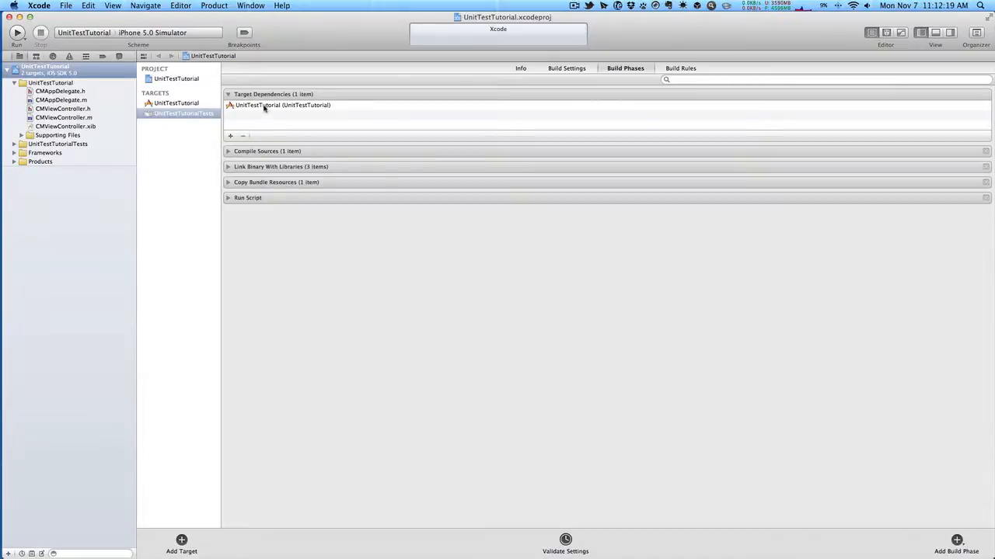
{"action": "left_click", "coordinate": [282, 105]}
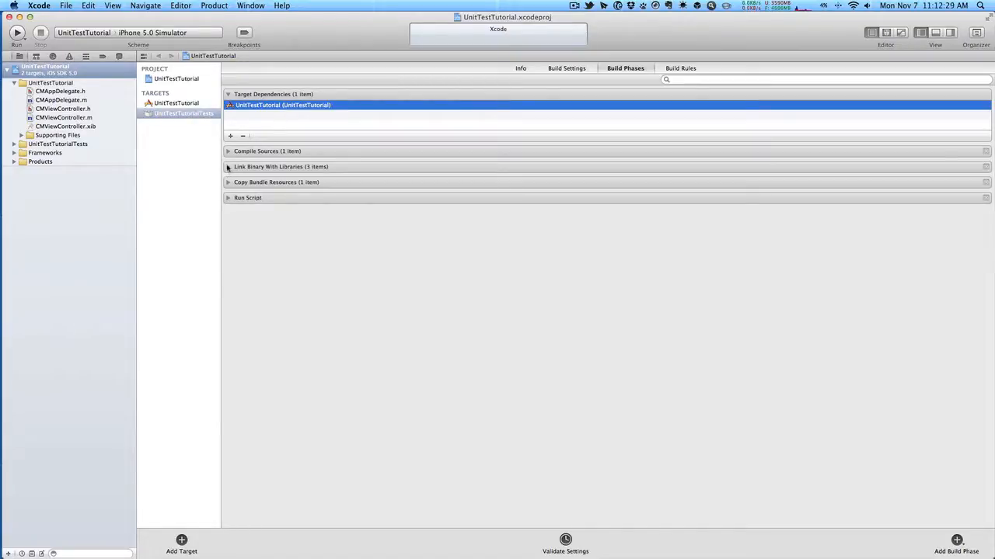
{"action": "left_click", "coordinate": [228, 166]}
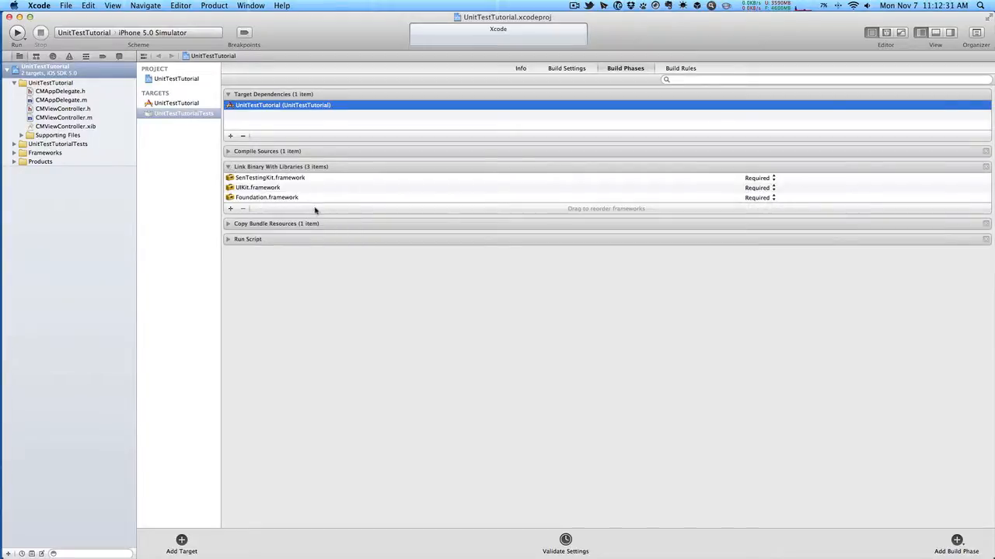
{"action": "left_click", "coordinate": [270, 178]}
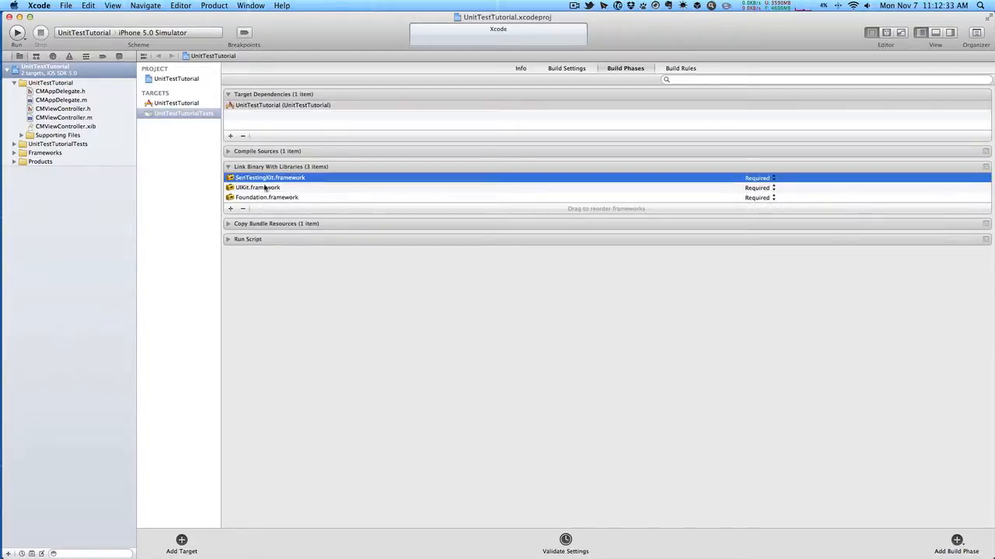
{"action": "mouse_move", "coordinate": [408, 190]}
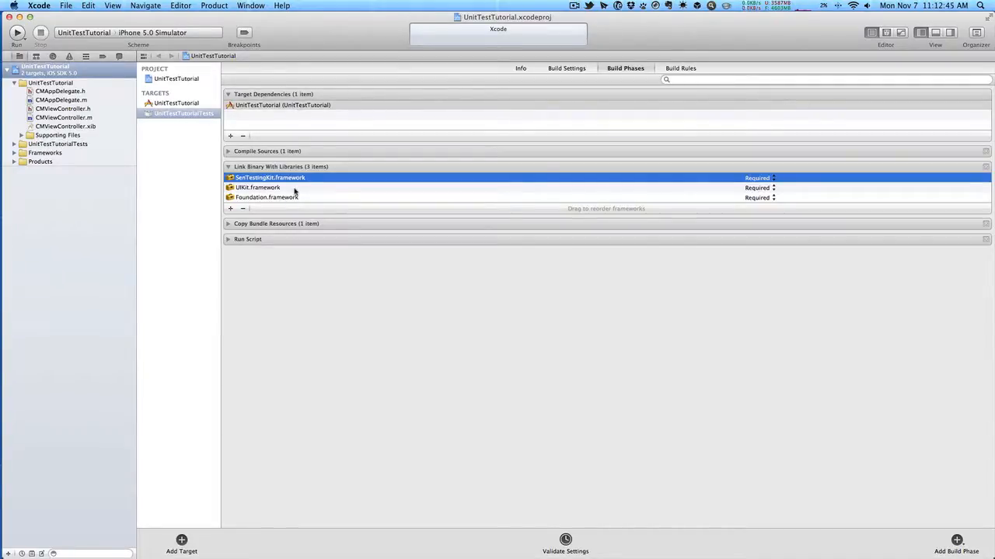
{"action": "mouse_move", "coordinate": [370, 267]}
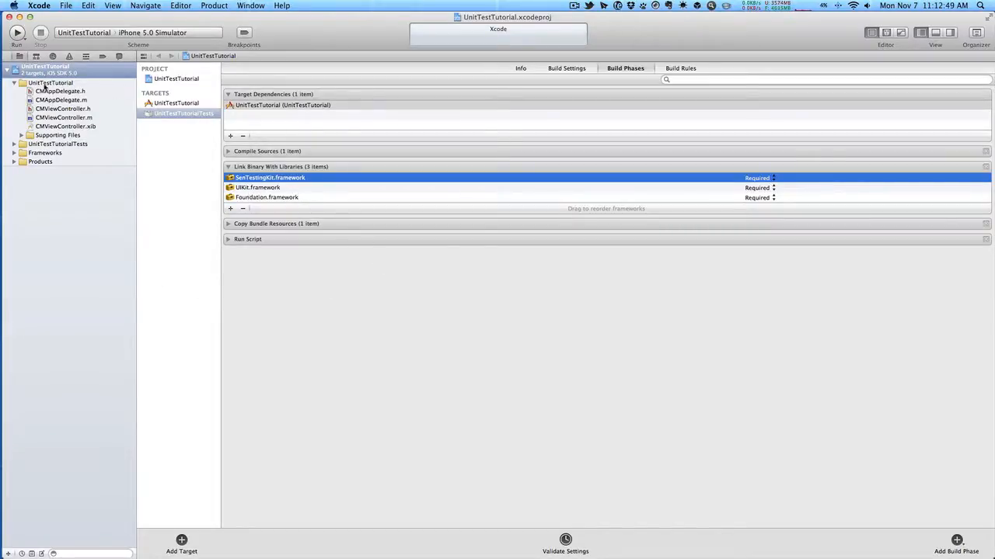
Step: Add the Numbers folder with CMRandom.h and CMRandom.m to the UnitTestTutorial group
{"action": "right_click", "coordinate": [51, 83]}
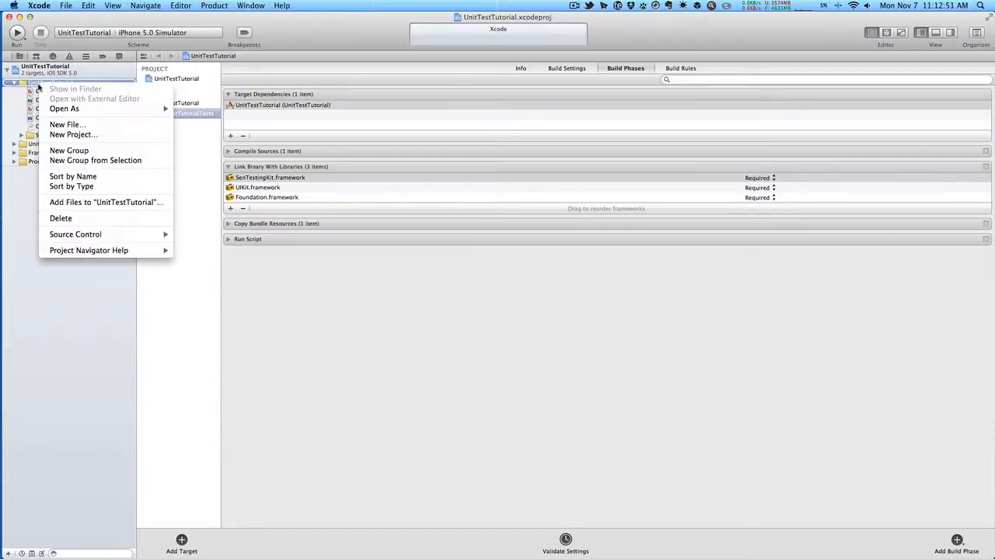
{"action": "mouse_move", "coordinate": [95, 160]}
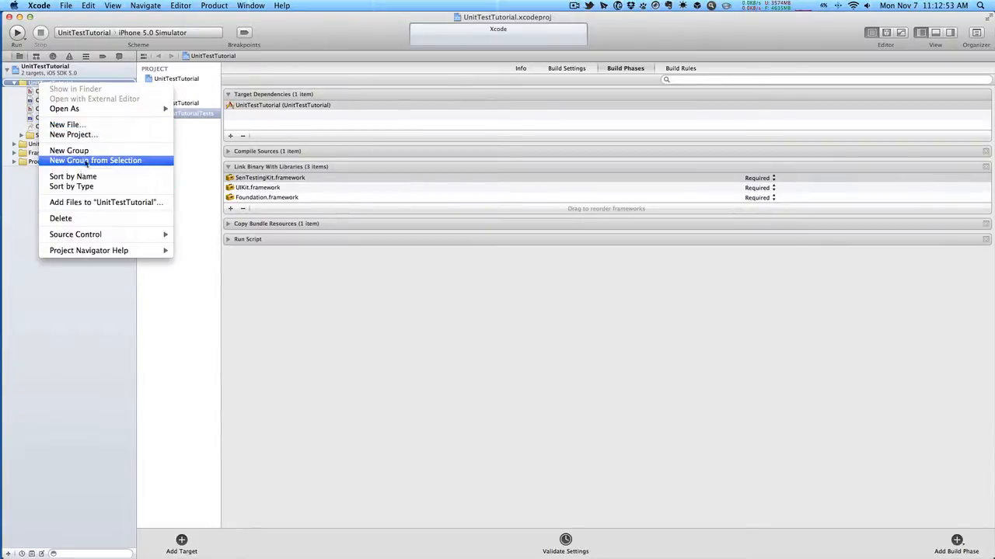
{"action": "left_click", "coordinate": [107, 202]}
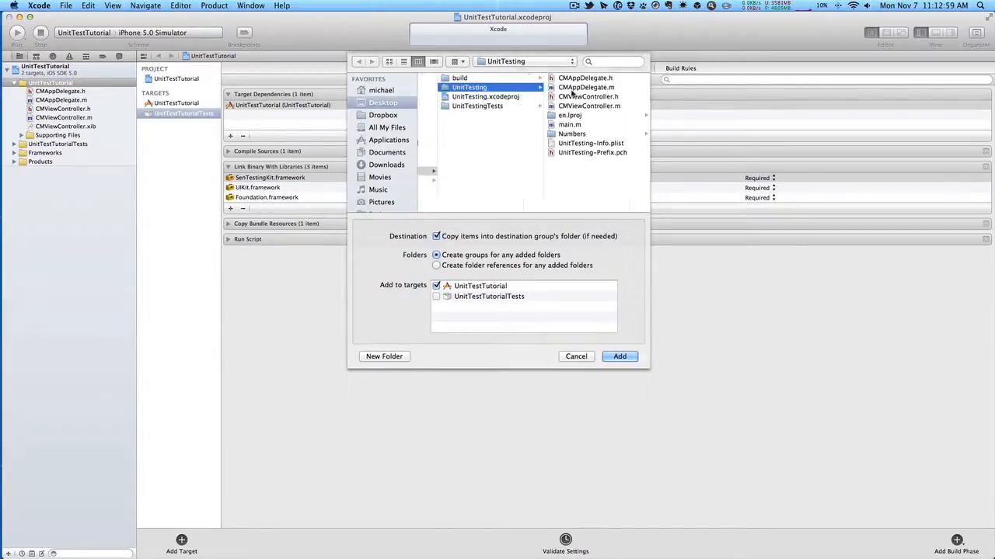
{"action": "left_click", "coordinate": [571, 133]}
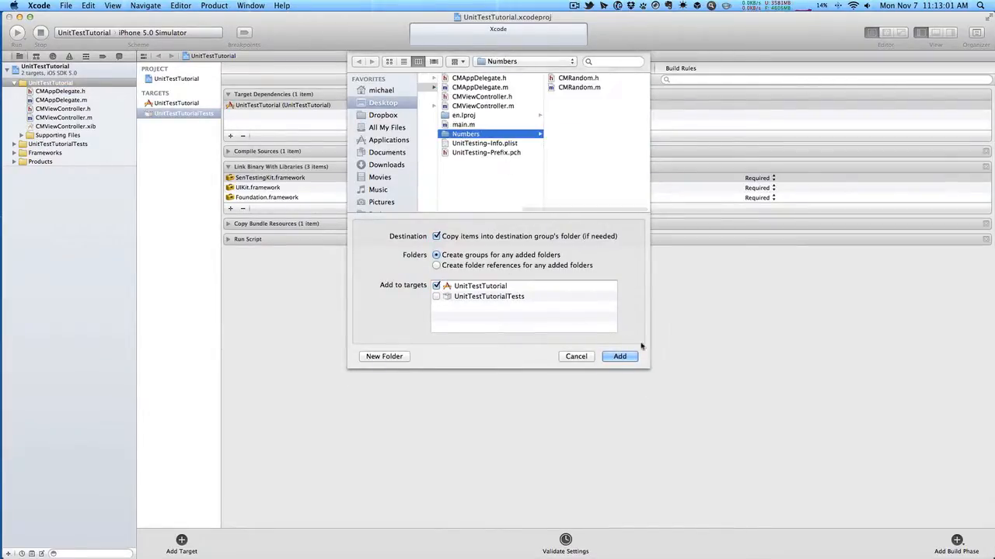
{"action": "left_click", "coordinate": [619, 356]}
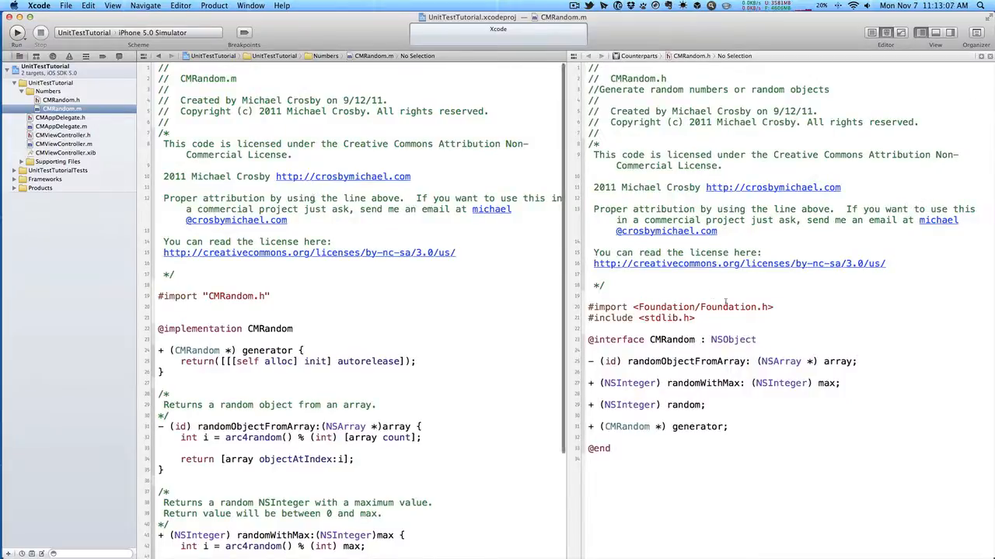
Step: Review CMRandom.m, then open UnitTestTutorialTests.m from the UnitTestTutorialTests group
{"action": "scroll", "scroll_direction": "down", "scroll_amount": 3}
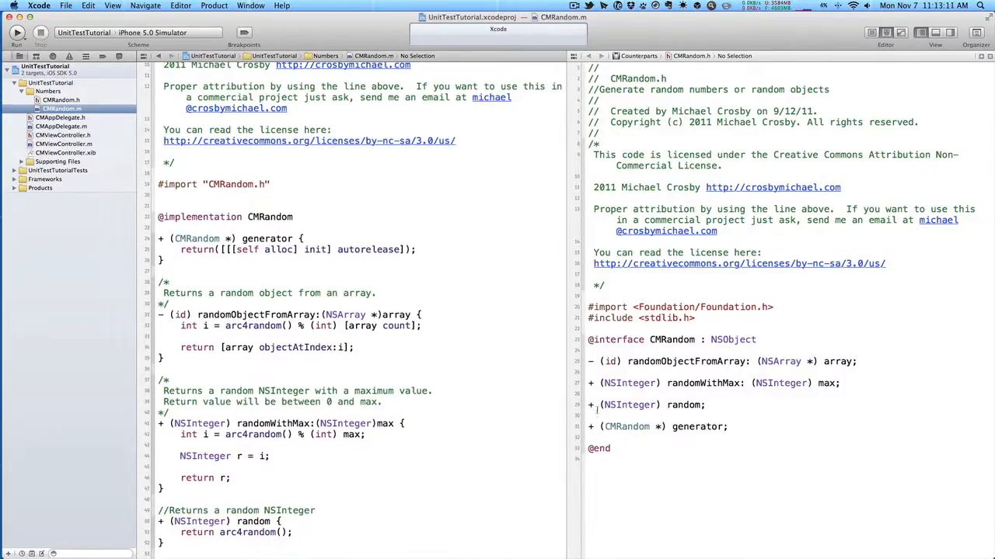
{"action": "left_click", "coordinate": [714, 383]}
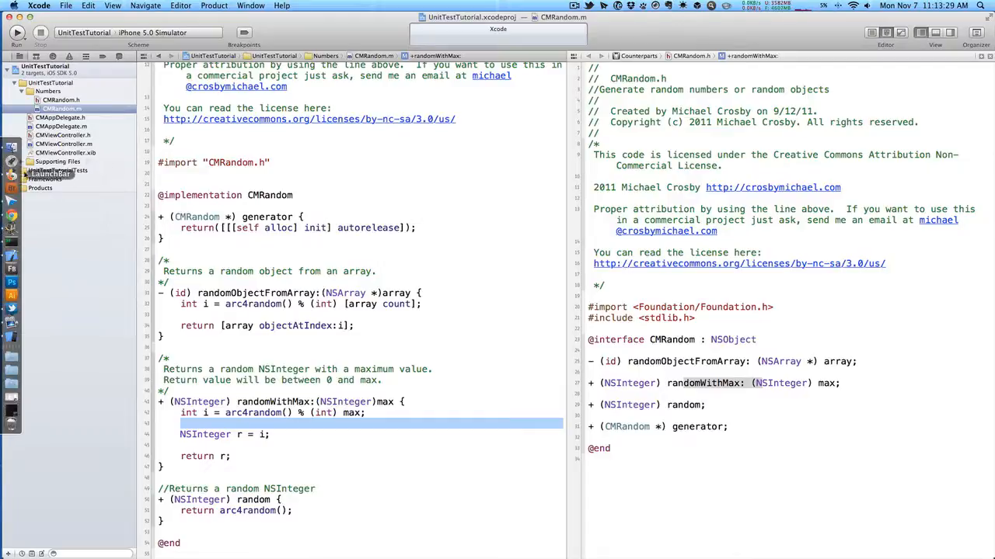
{"action": "left_click", "coordinate": [14, 170]}
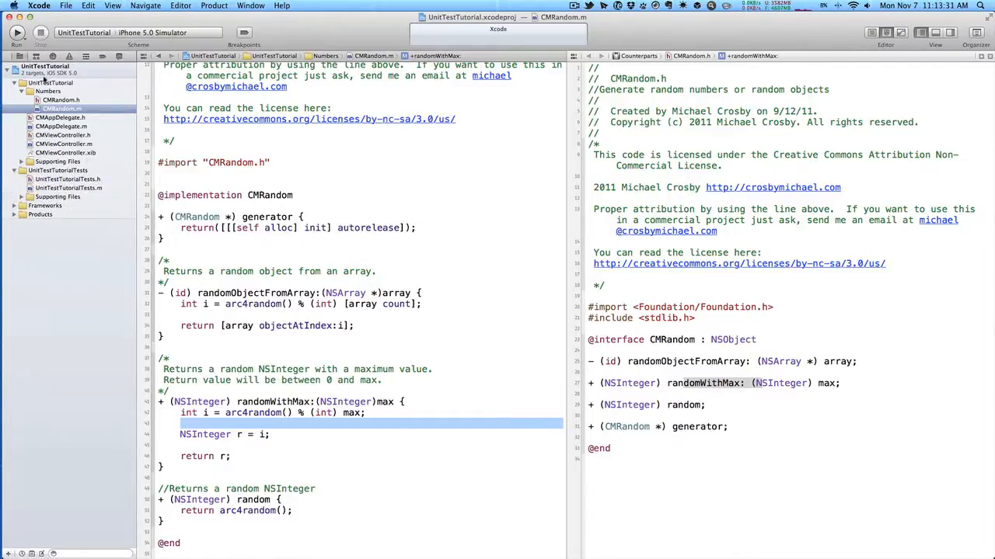
{"action": "left_click", "coordinate": [68, 188]}
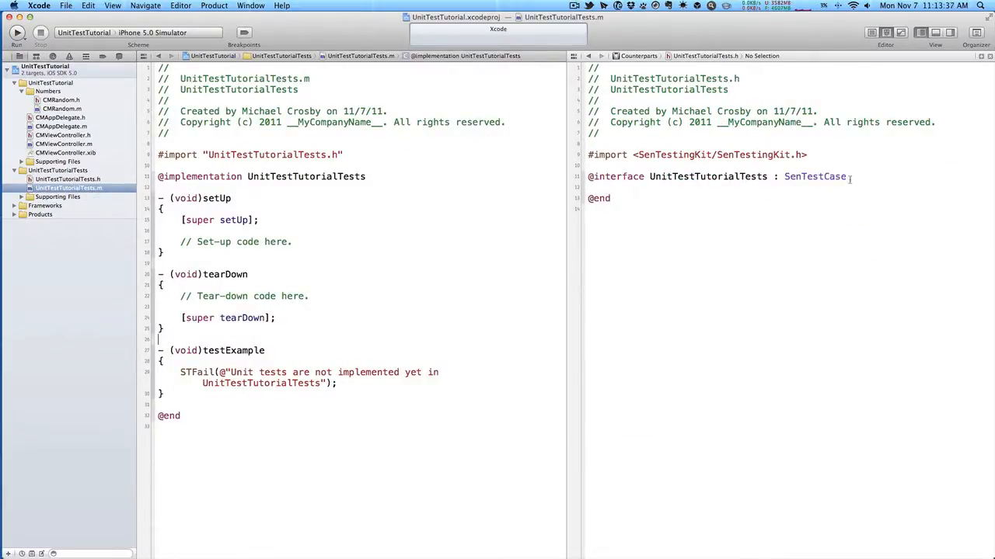
Step: Add #import "CMRandom.h" below the SenTestingKit import in UnitTestTutorialTests.h
{"action": "triple_click", "coordinate": [715, 176]}
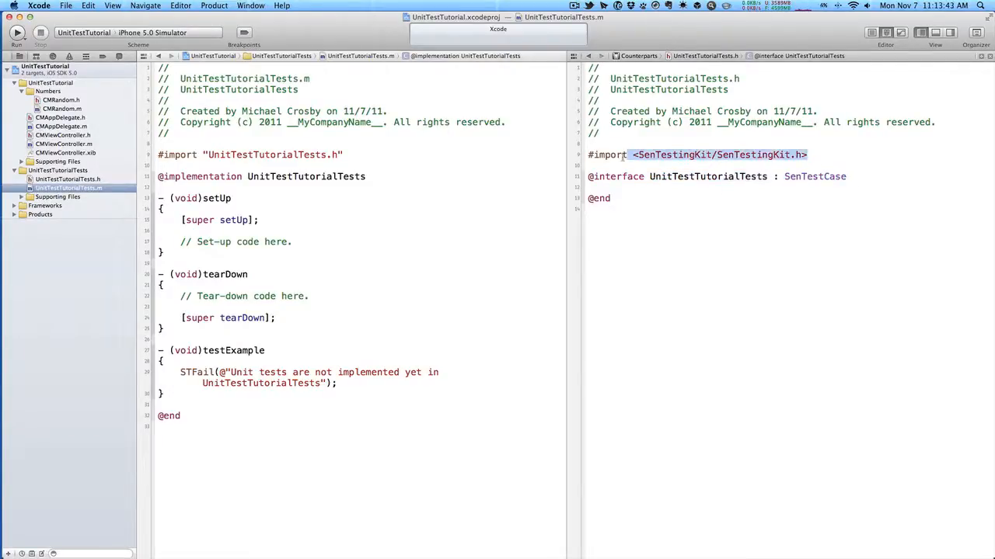
{"action": "left_click", "coordinate": [870, 165]}
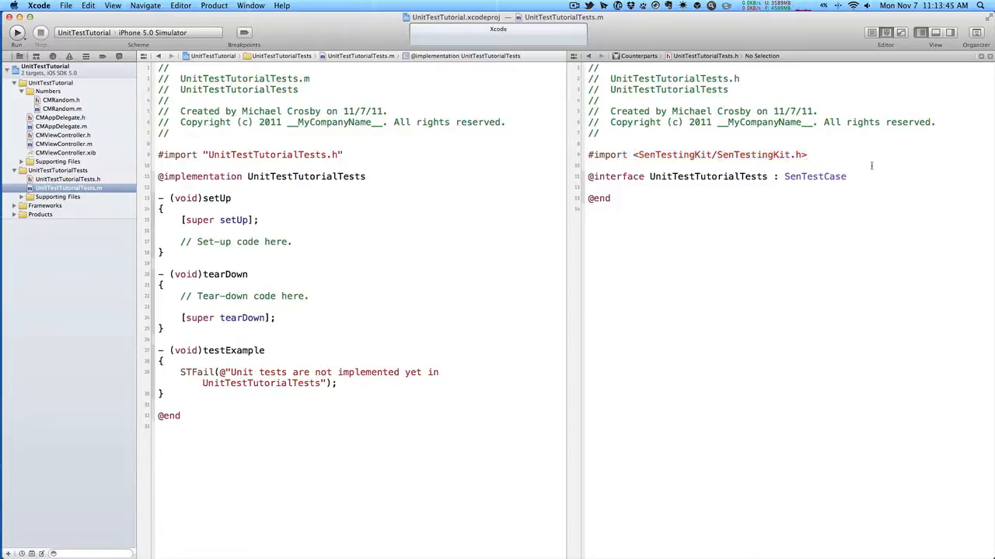
{"action": "type", "text": "#import \"cm\""}
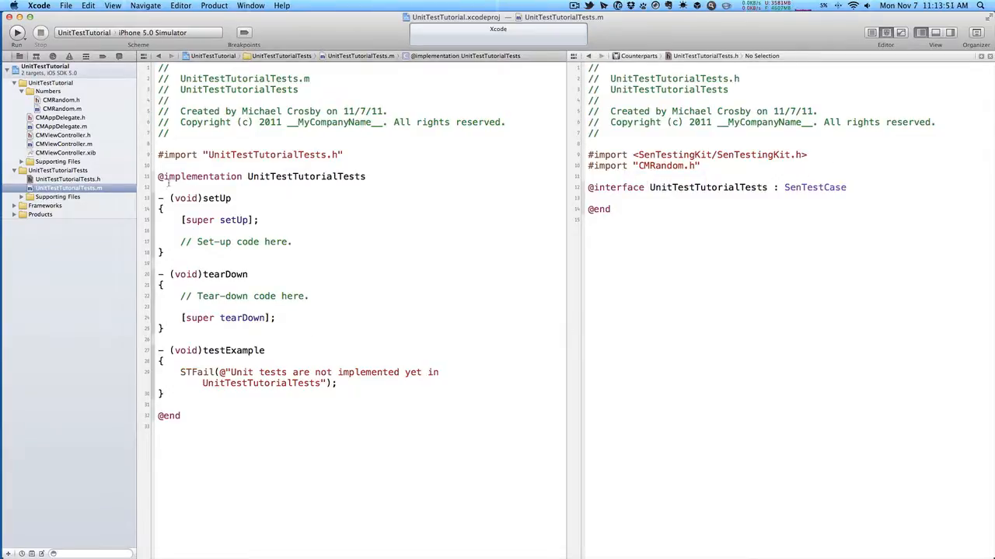
Step: Delete the tearDown placeholder comment in UnitTestTutorialTests.m
{"action": "triple_click", "coordinate": [236, 242]}
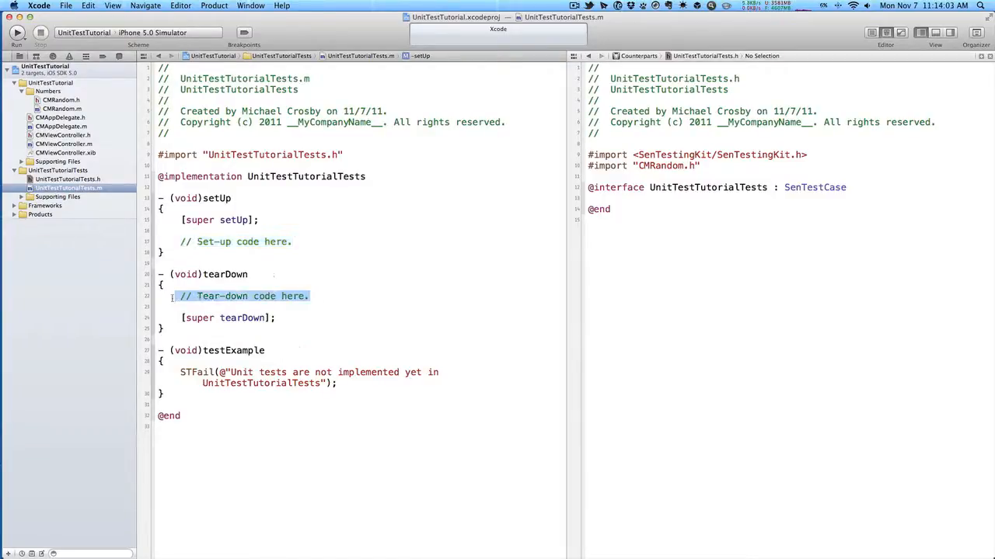
{"action": "key", "text": "Delete"}
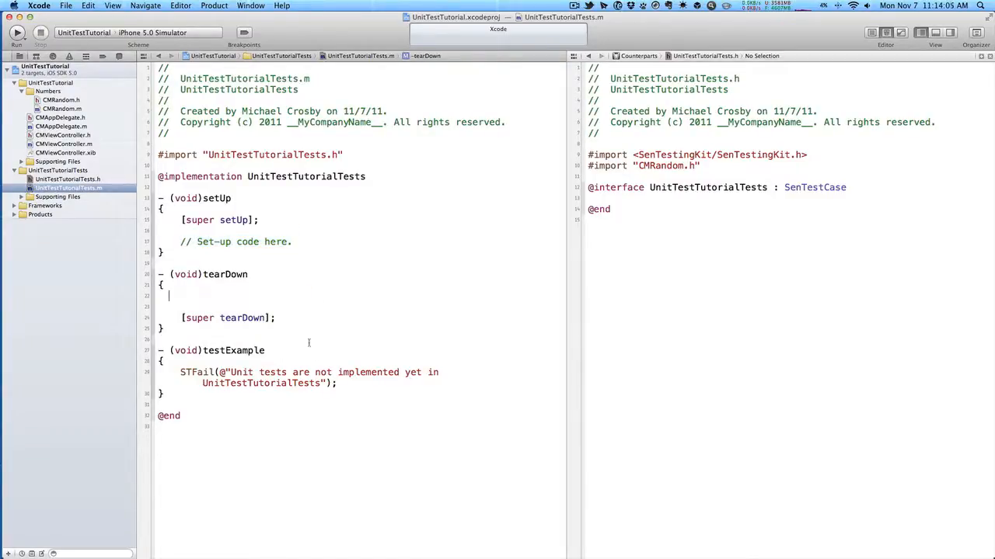
{"action": "double_click", "coordinate": [235, 241]}
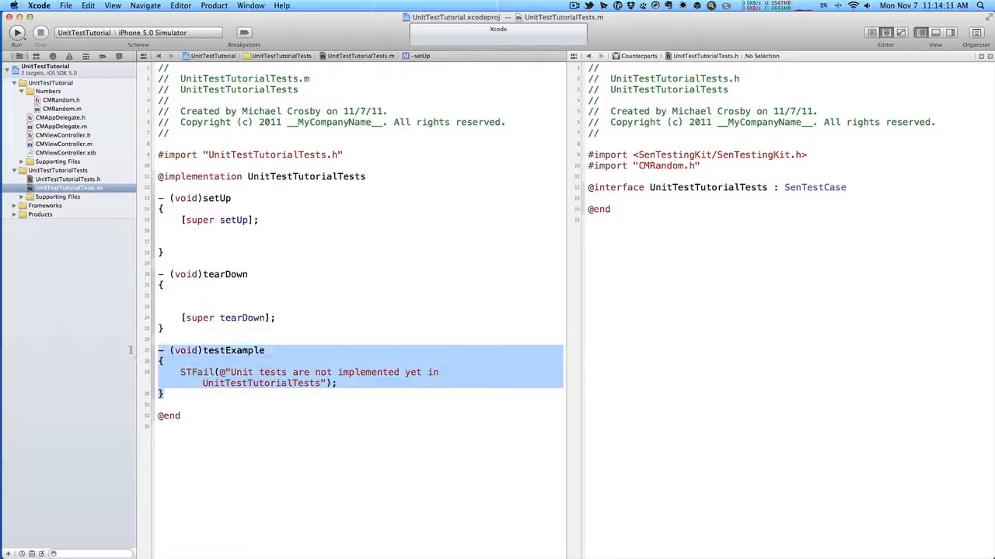
Step: Replace the testExample method with an empty - (void) testRandom stub
{"action": "key", "text": "Delete"}
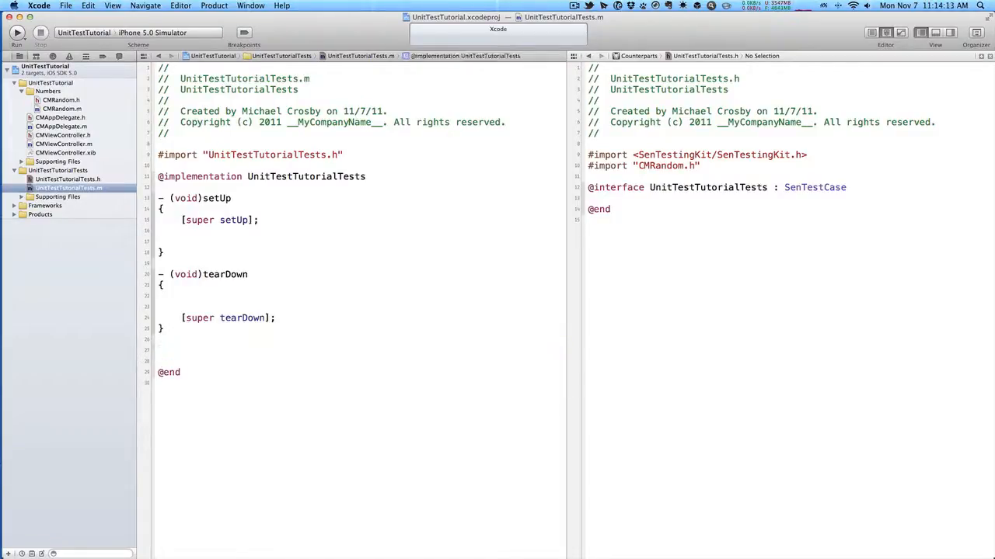
{"action": "type", "text": "vv"}
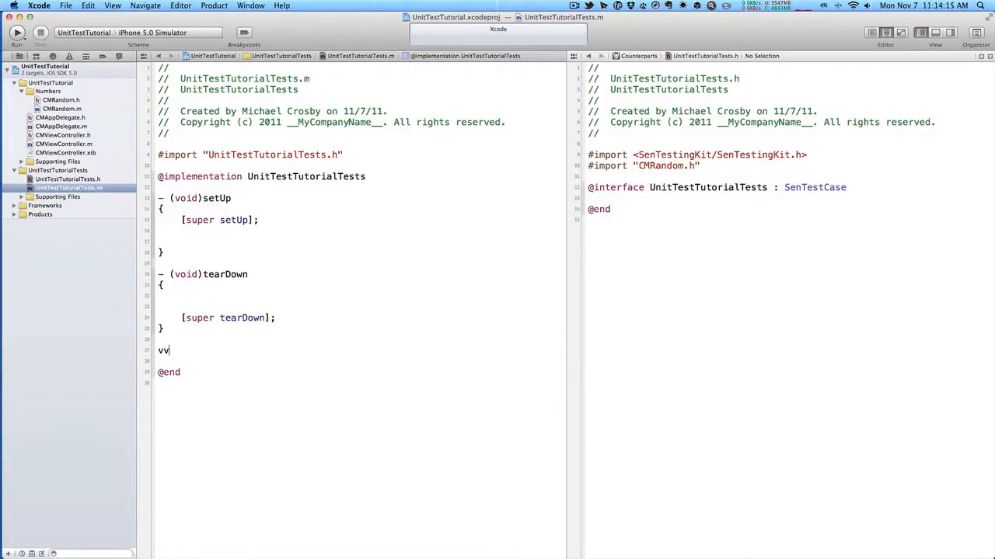
{"action": "type", "text": "- (void)"}
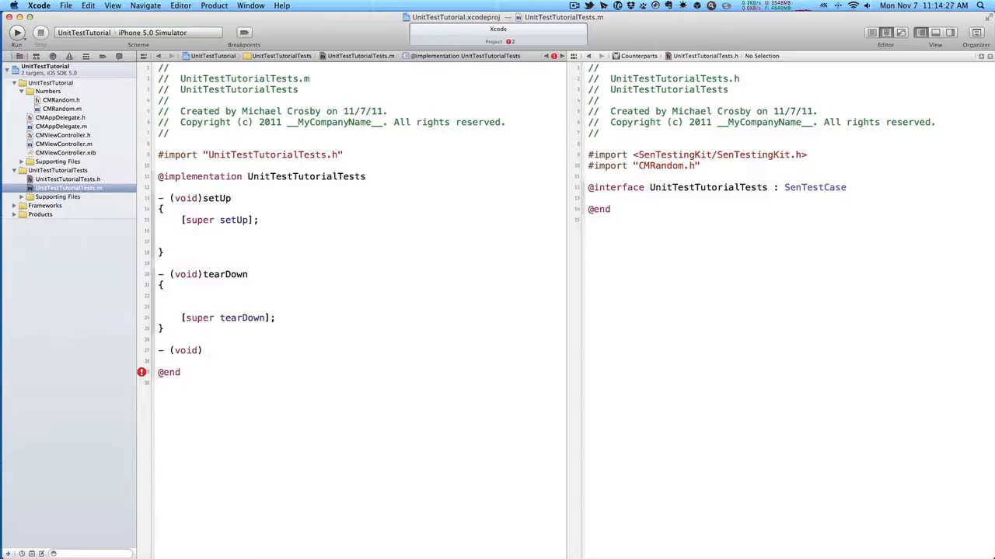
{"action": "type", "text": "t"}
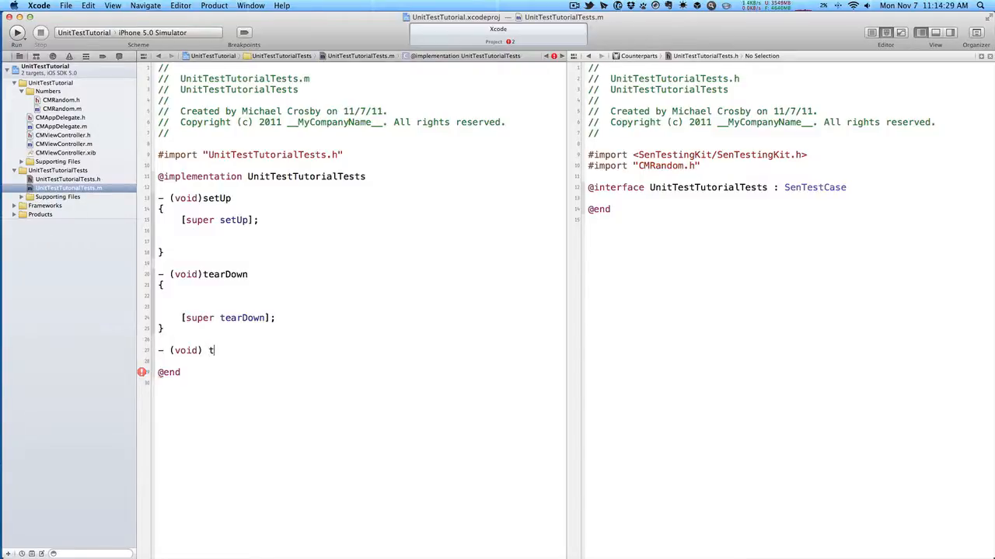
{"action": "type", "text": "estRan"}
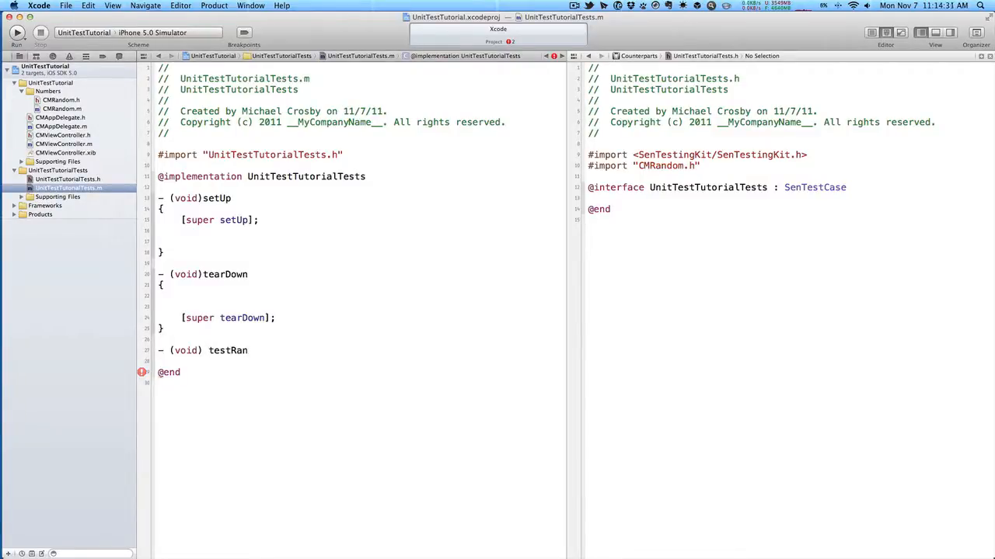
{"action": "type", "text": "dom {"}
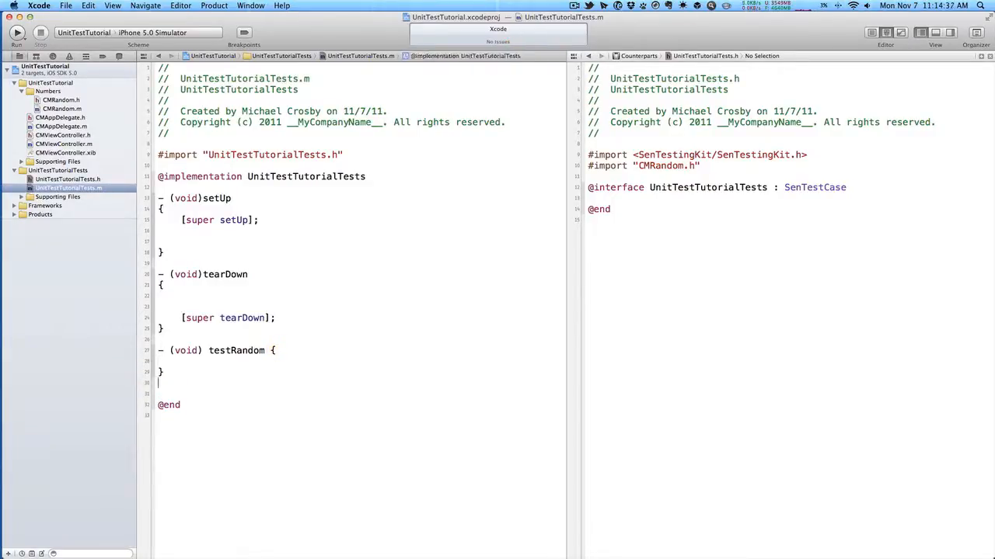
Step: Add an empty - (void) testRandomWithMax method stub
{"action": "type", "text": "- (void) testRa"}
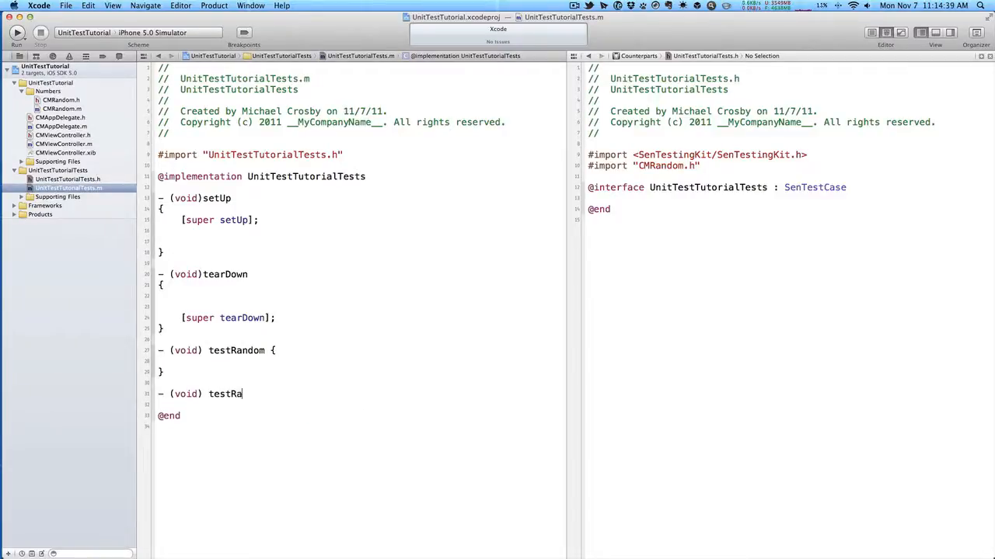
{"action": "type", "text": "ndomWithMax"}
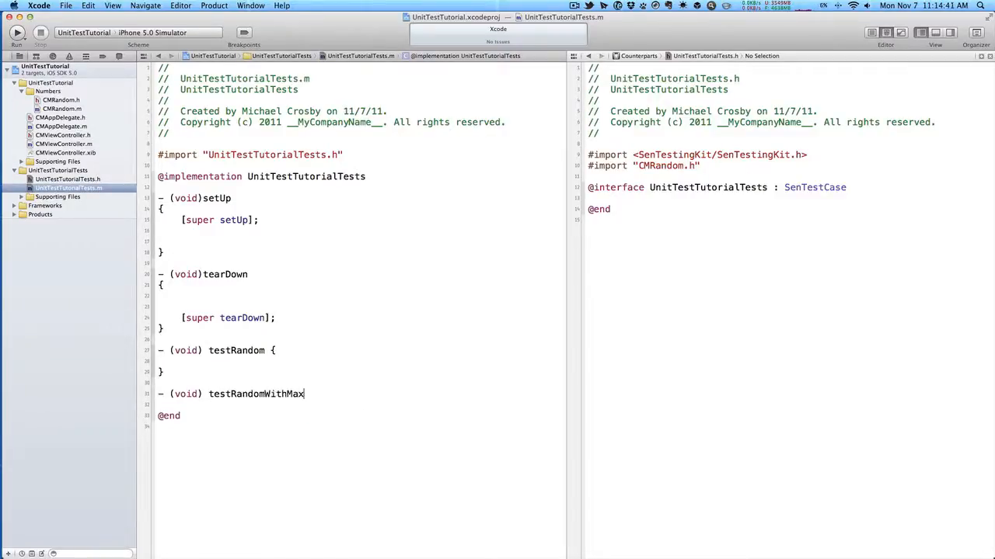
{"action": "type", "text": "{"}
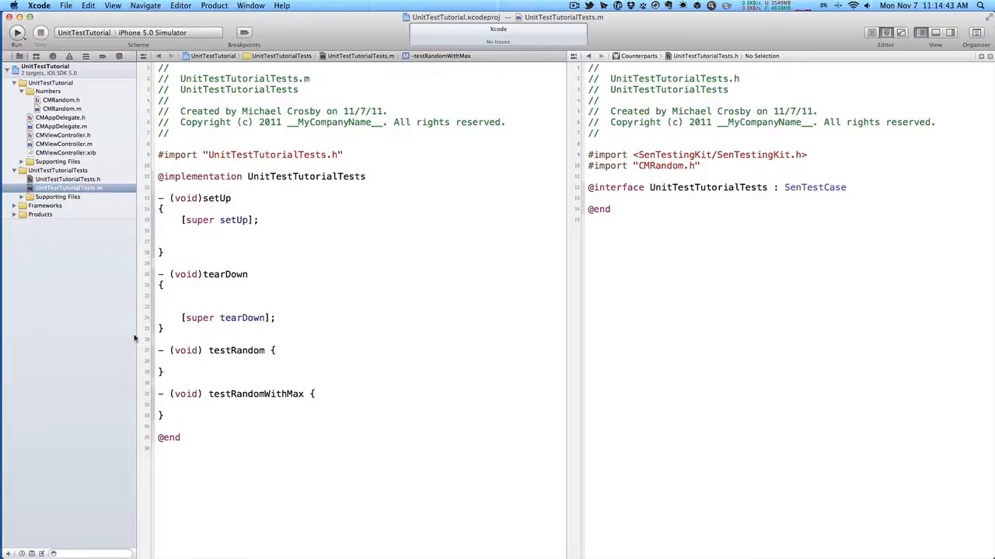
{"action": "left_click", "coordinate": [182, 361]}
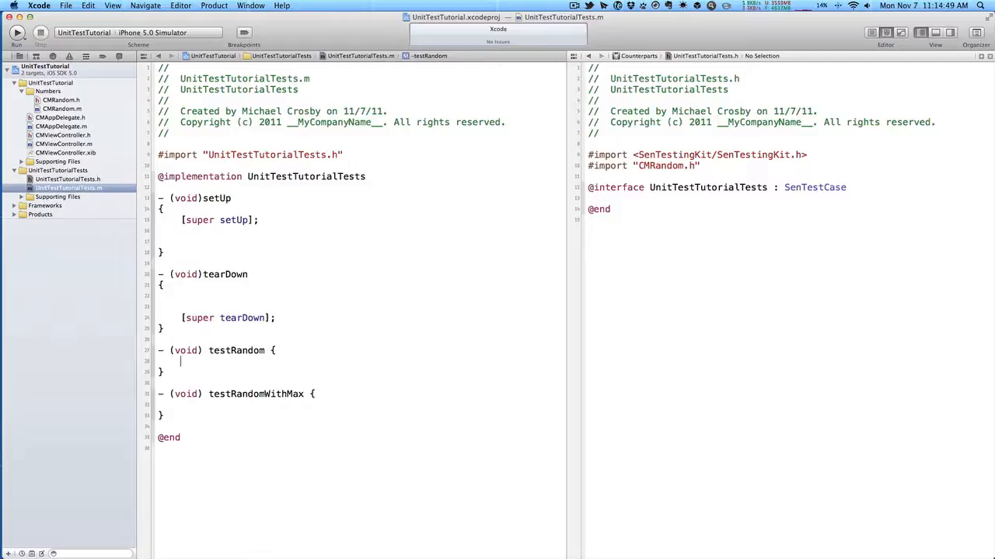
Step: Write STAssertNotNil((NSNumber *)[CMRandom random], @"Did not return a number"); in testRandom
{"action": "type", "text": "static"}
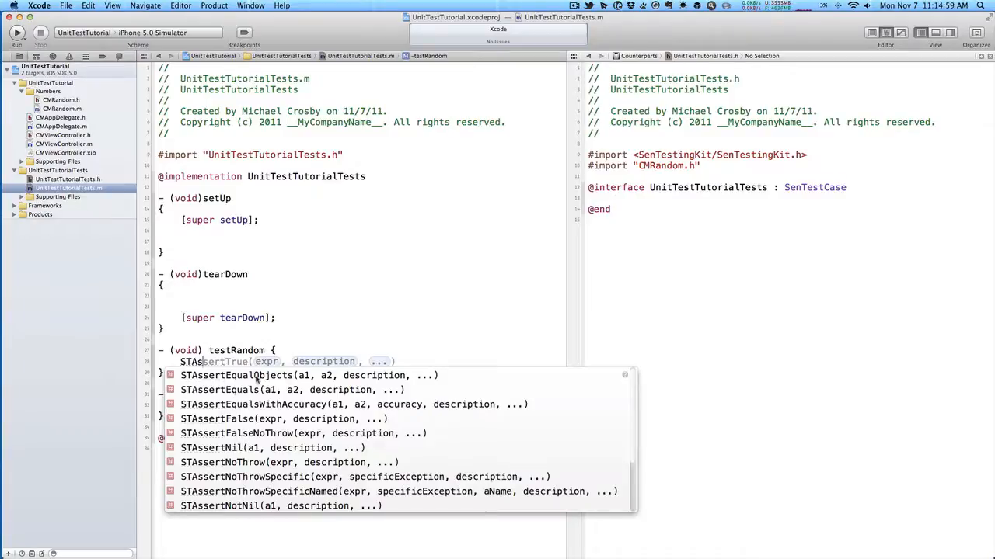
{"action": "mouse_move", "coordinate": [274, 396]}
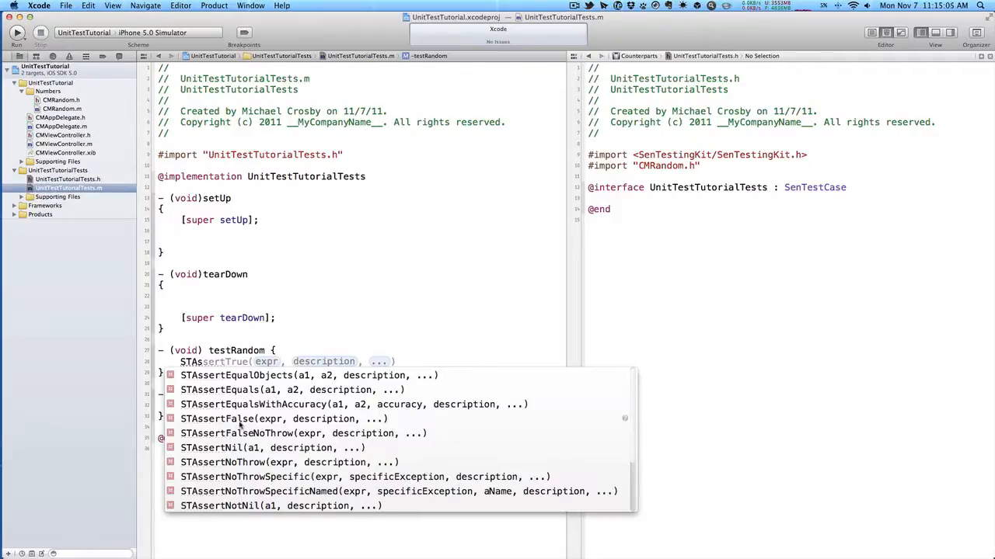
{"action": "scroll", "scroll_direction": "down", "scroll_amount": 3}
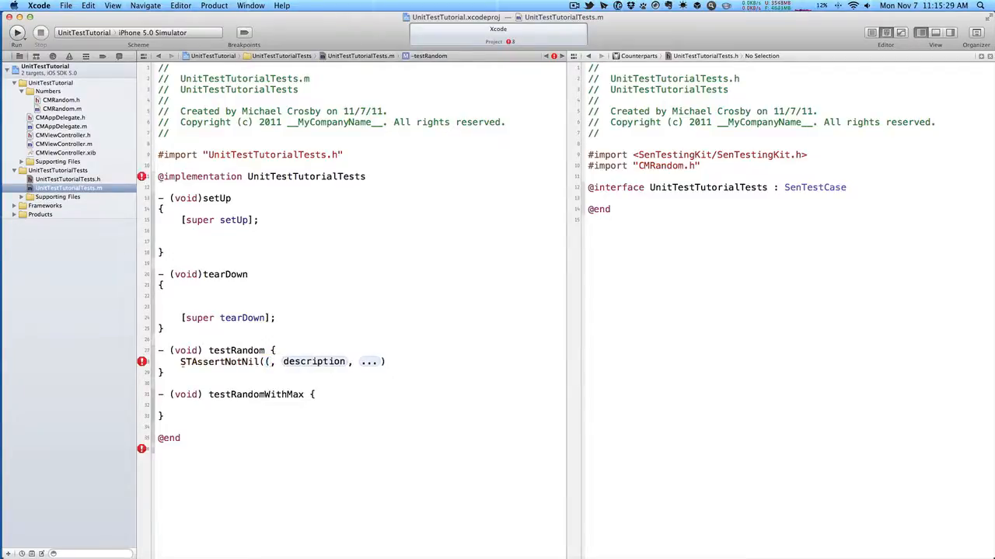
{"action": "type", "text": "n"}
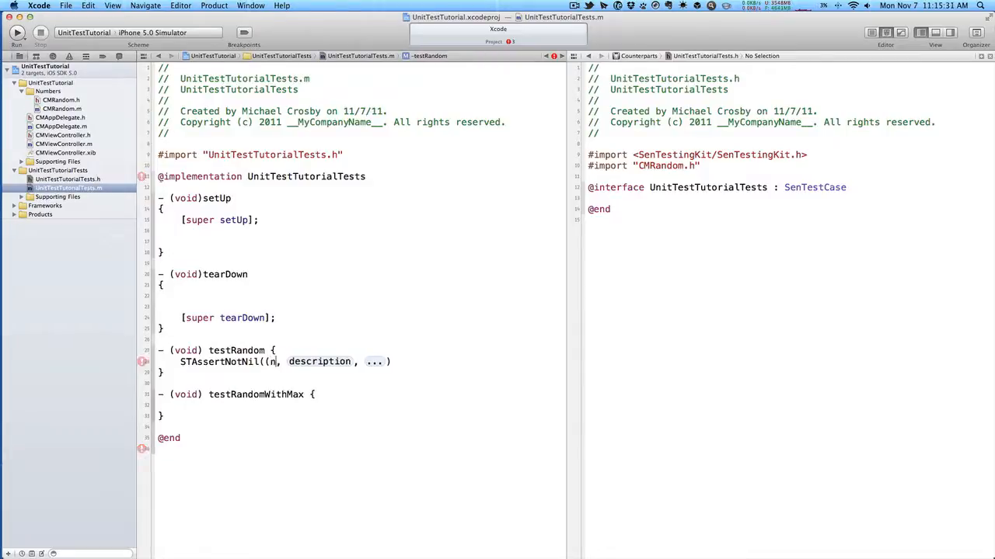
{"action": "type", "text": "NSSet"}
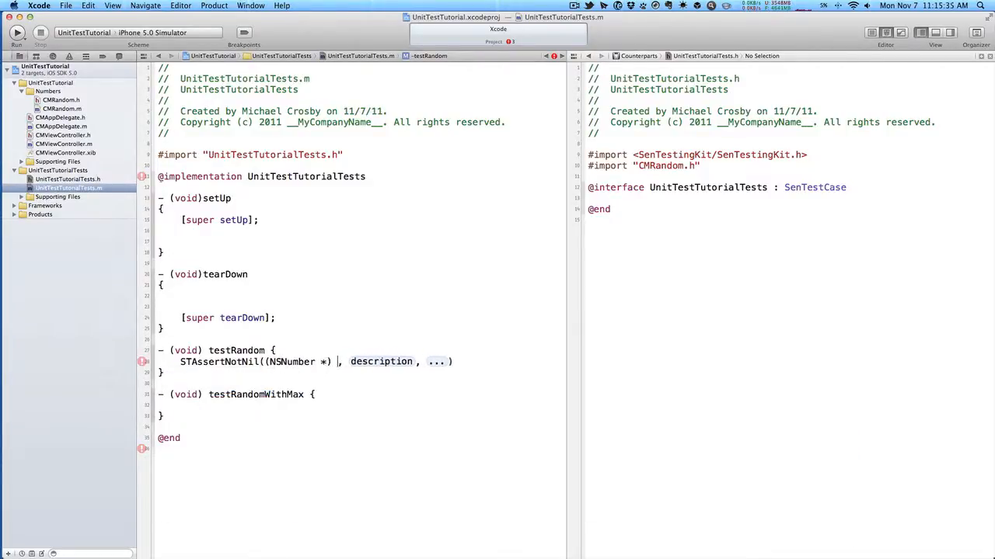
{"action": "type", "text": "[c"}
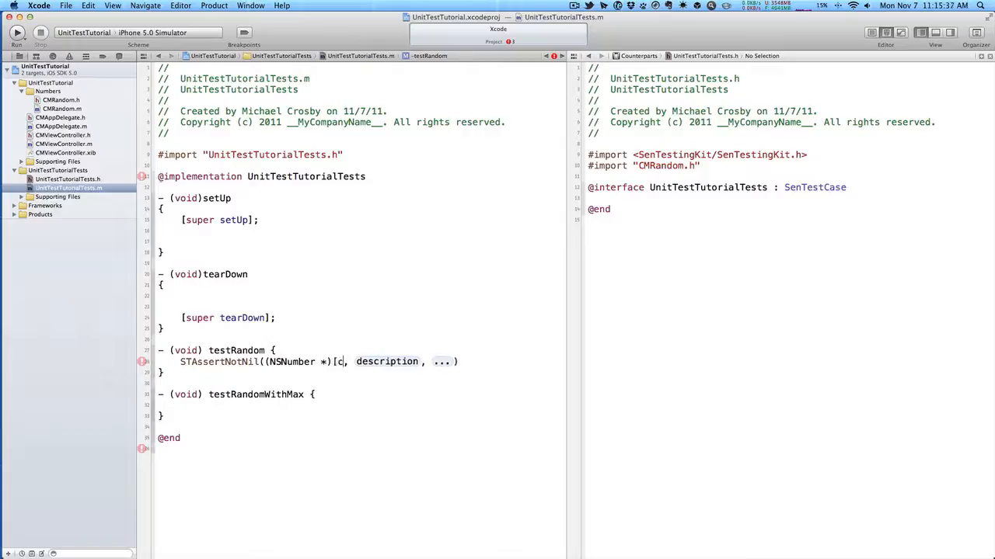
{"action": "type", "text": "CMRandom random"}
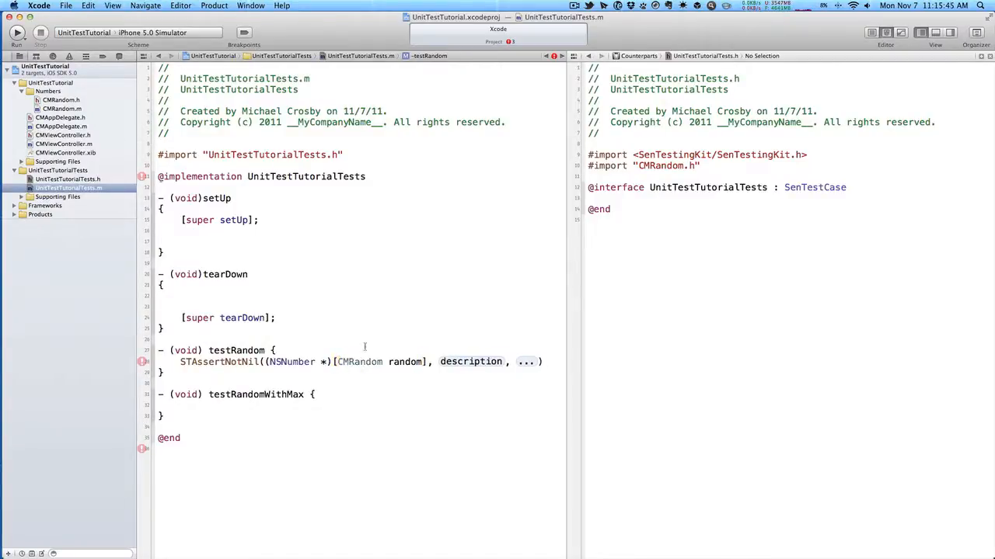
{"action": "double_click", "coordinate": [470, 361]}
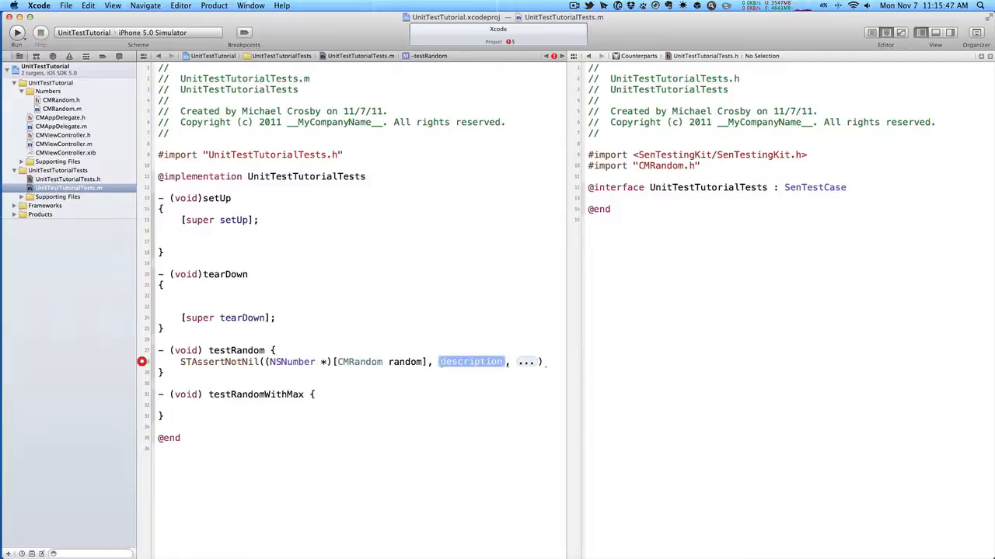
{"action": "type", "text": "@\"\""}
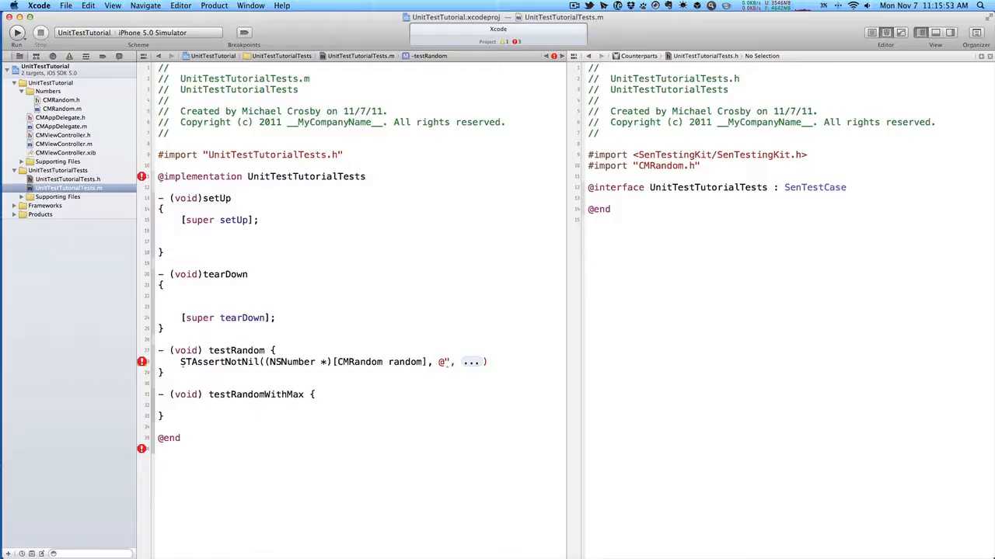
{"action": "type", "text": "Did not return a"}
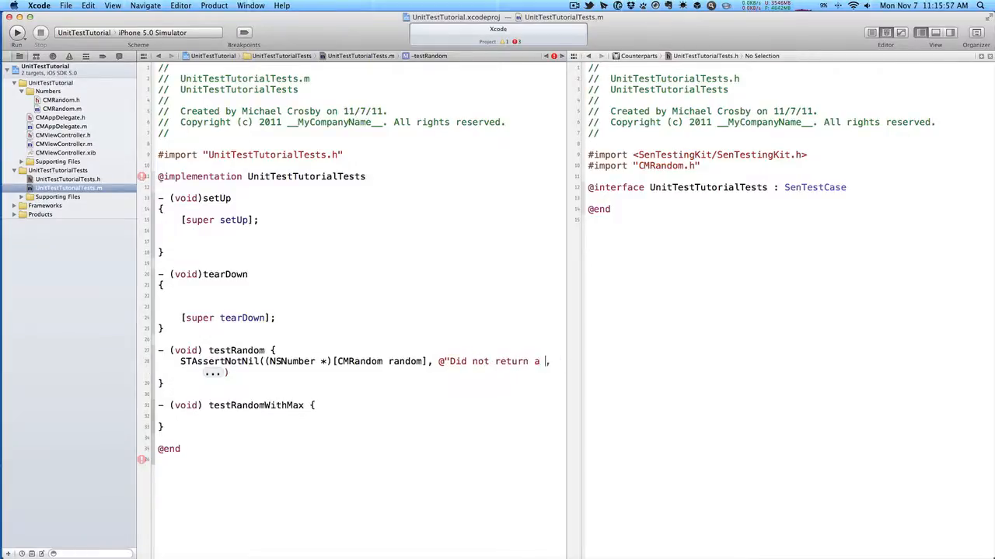
{"action": "type", "text": "number\""}
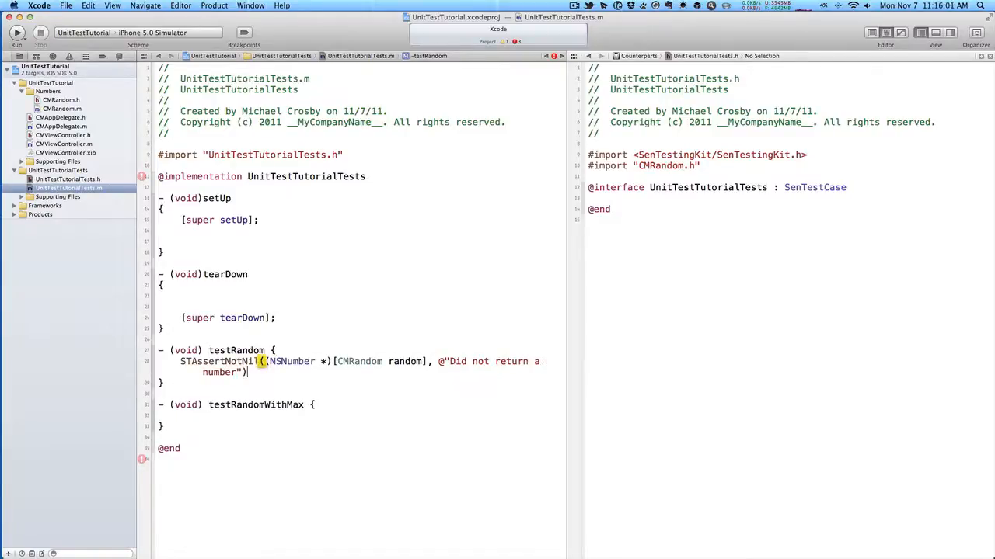
{"action": "type", "text": ";"}
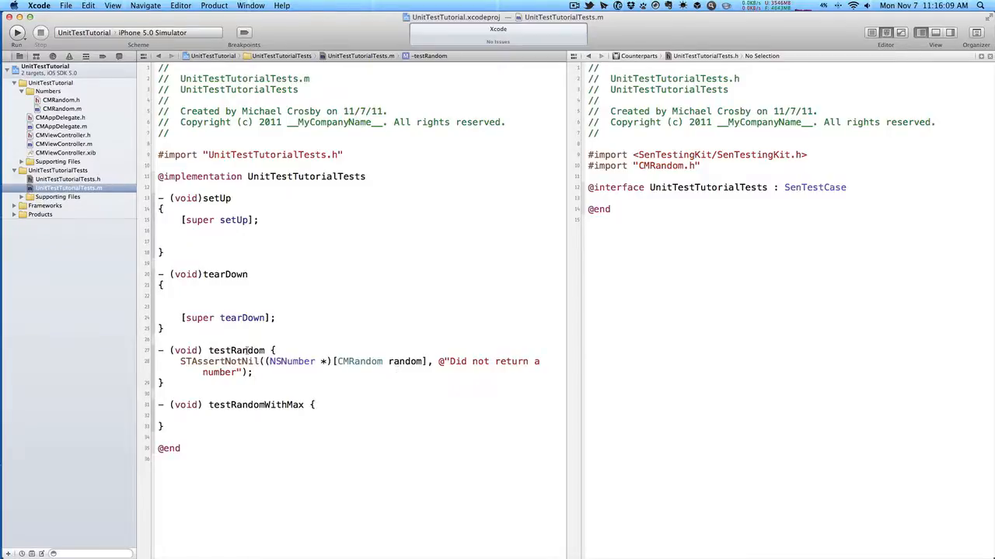
Step: Run the unit tests, confirm the newest Test log shows no issues, return to files
{"action": "left_click", "coordinate": [214, 6]}
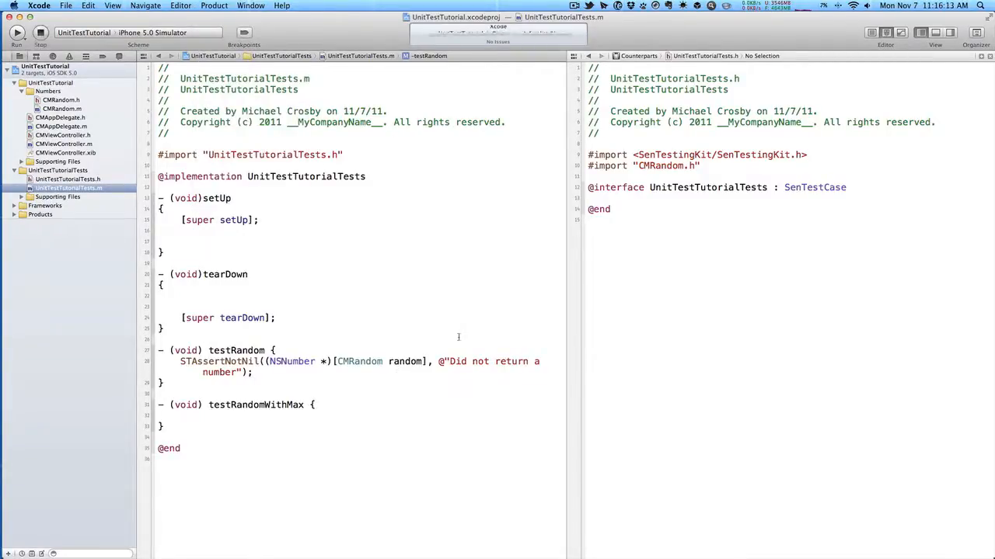
{"action": "left_click", "coordinate": [17, 31]}
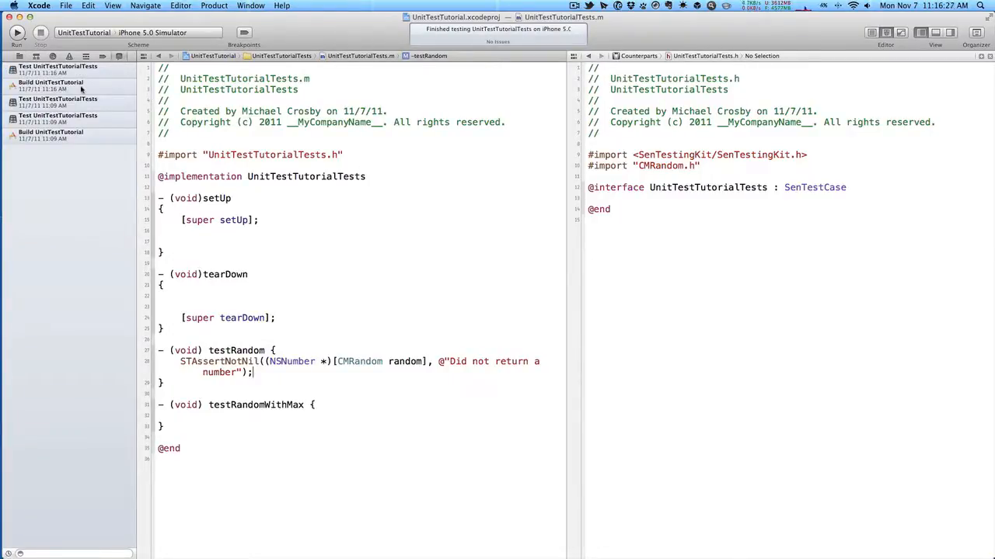
{"action": "mouse_move", "coordinate": [116, 75]}
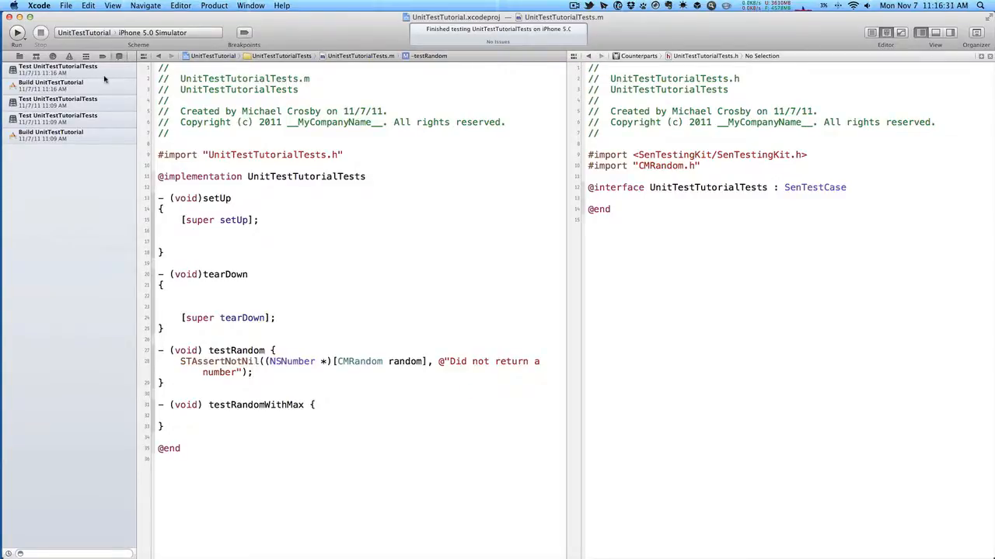
{"action": "left_click", "coordinate": [59, 69]}
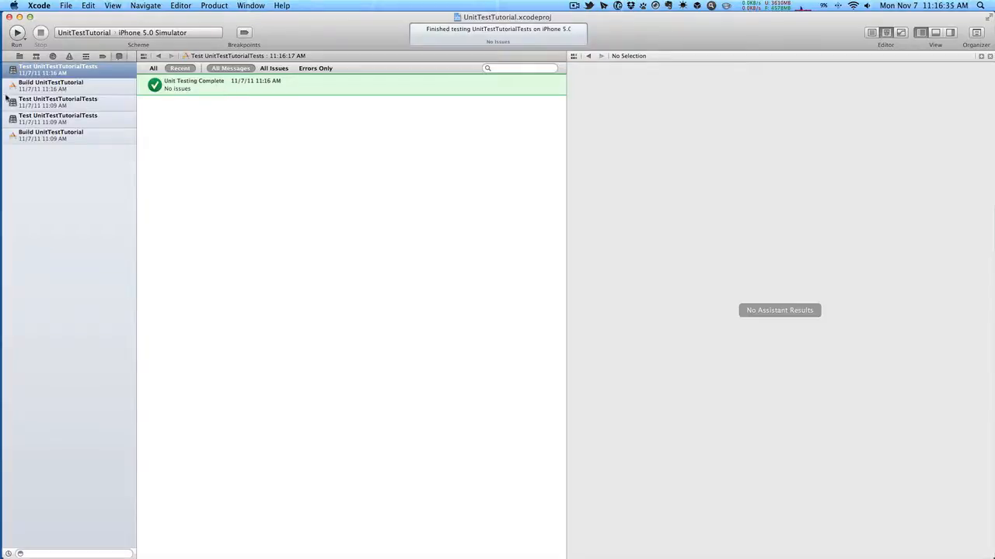
{"action": "left_click", "coordinate": [58, 102]}
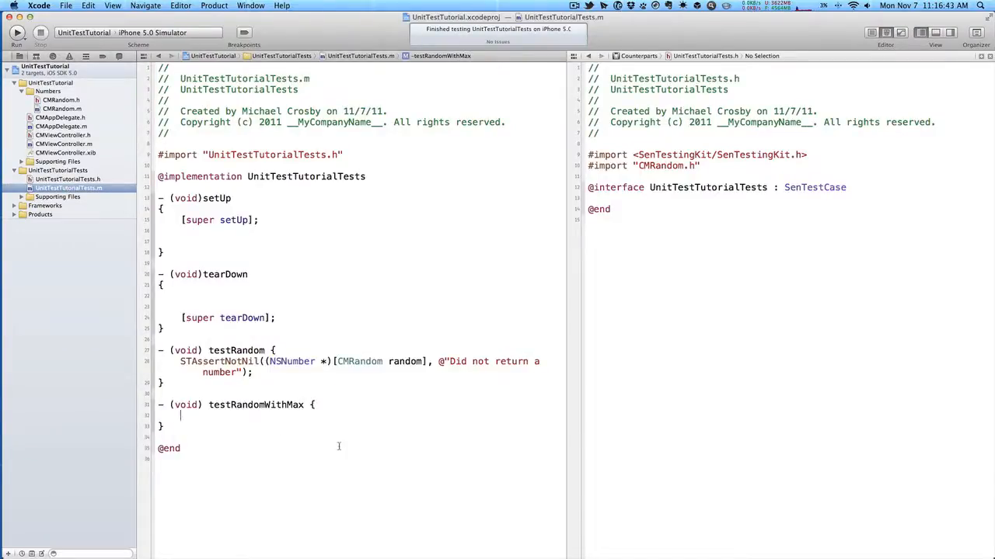
Step: Write the STAssertTrue condition [CMRandom randomWithMax:10] <= 10 in testRandomWithMax
{"action": "type", "text": "star"}
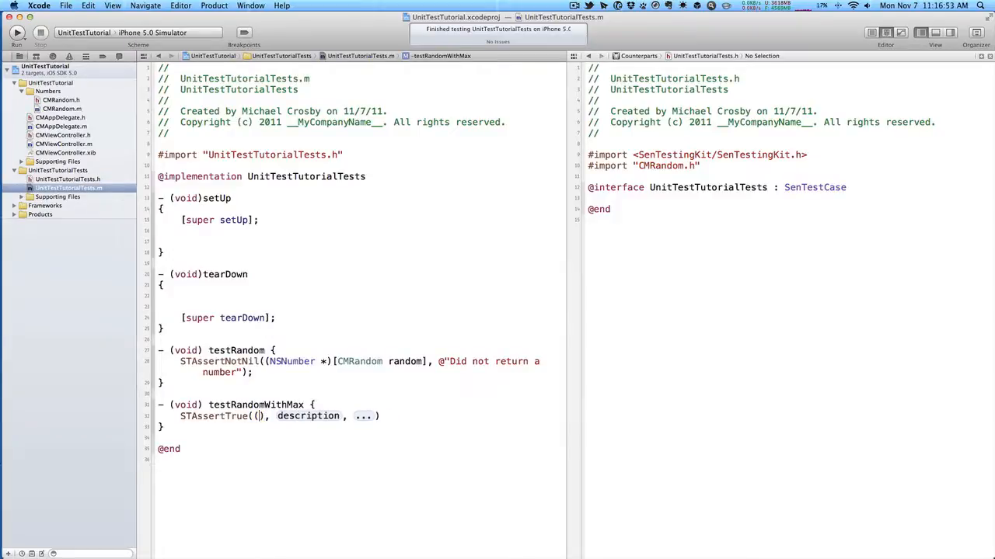
{"action": "type", "text": "[CMRandom"}
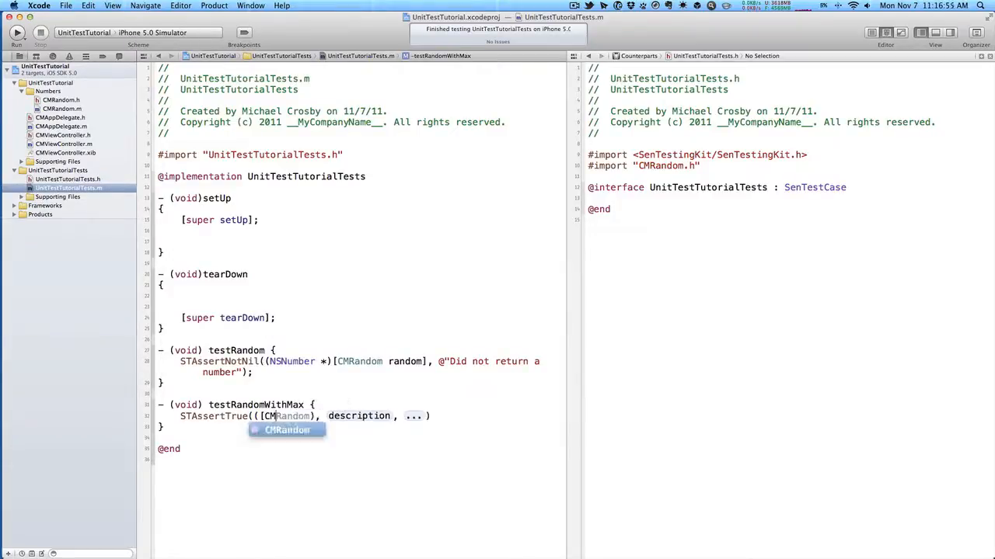
{"action": "type", "text": "randomWithMax"}
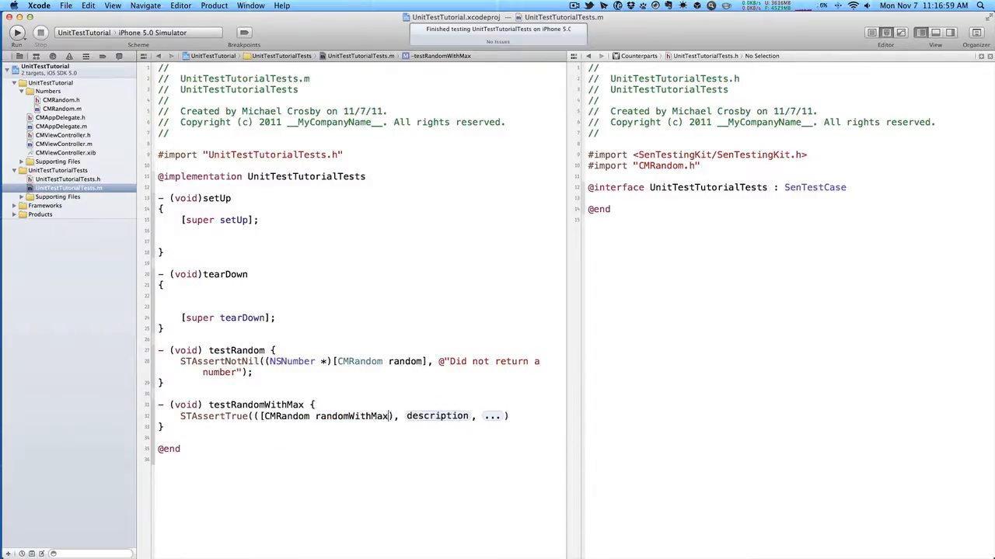
{"action": "type", "text": ":10"}
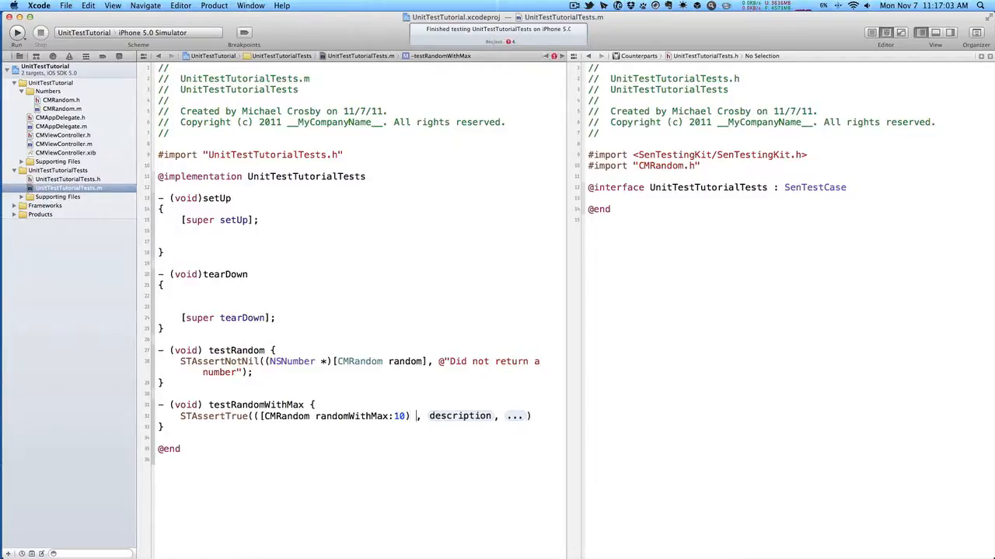
{"action": "left_click", "coordinate": [142, 415]}
{"action": "type", "text": "]"}
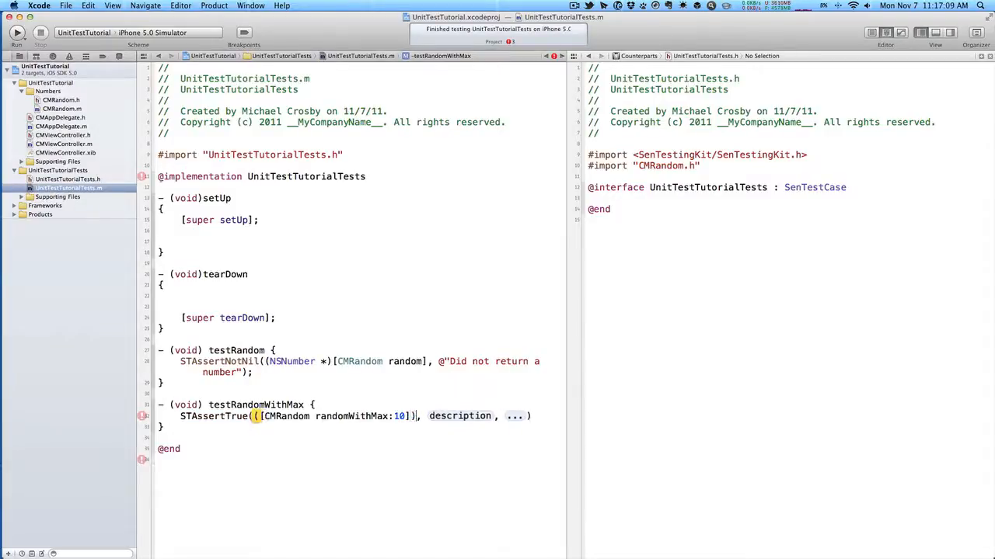
{"action": "type", "text": "<"}
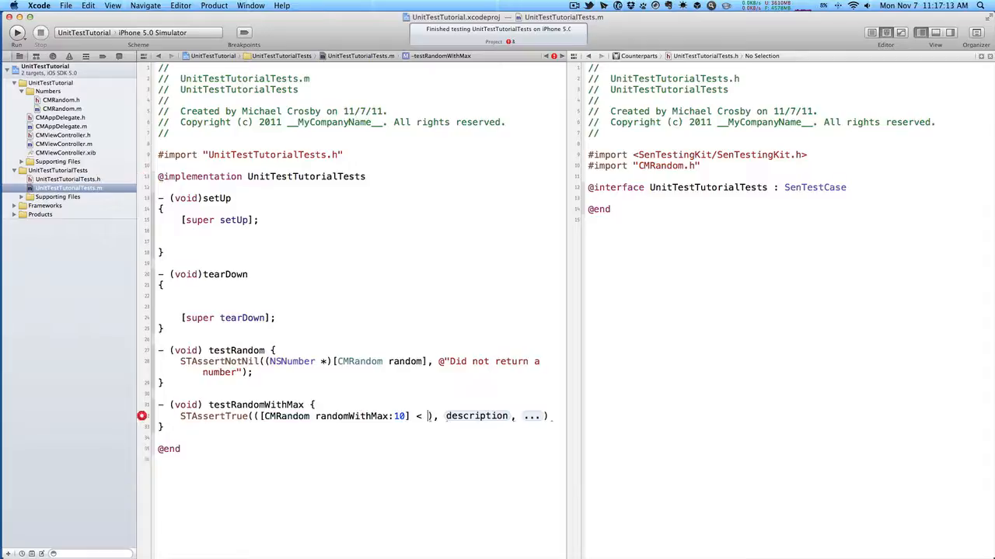
{"action": "type", "text": "= 1"}
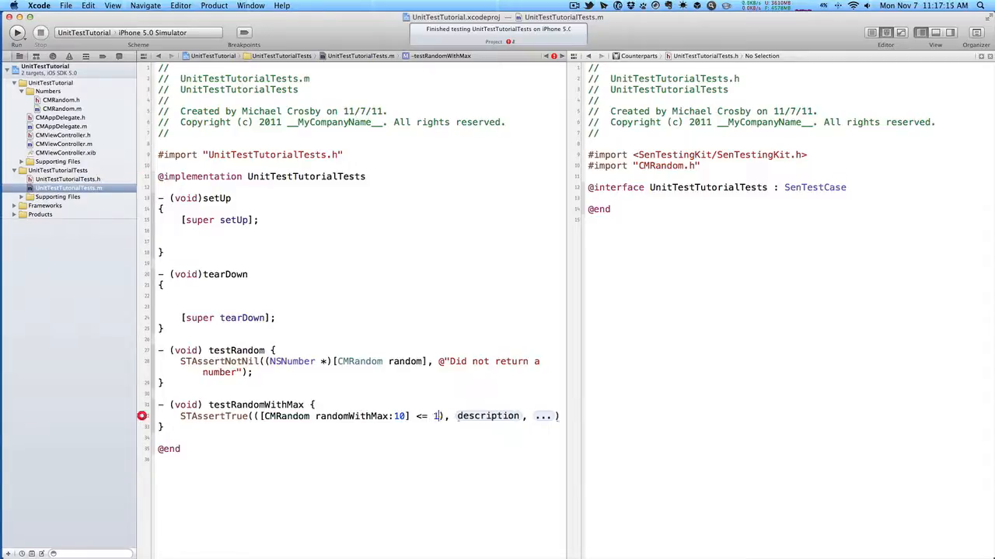
{"action": "type", "text": "0"}
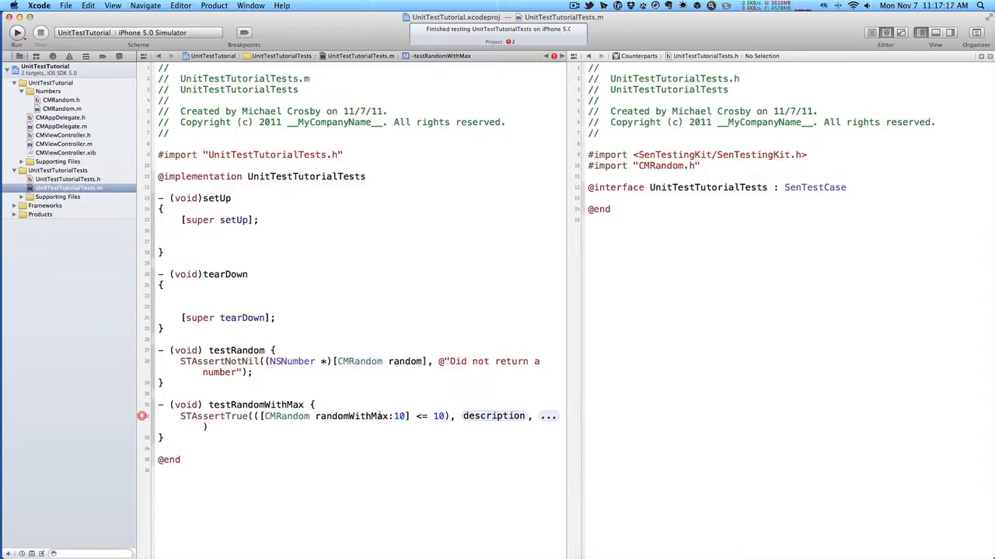
Step: Set the assertion message to @"Number not between 0 and 10"
{"action": "double_click", "coordinate": [399, 415]}
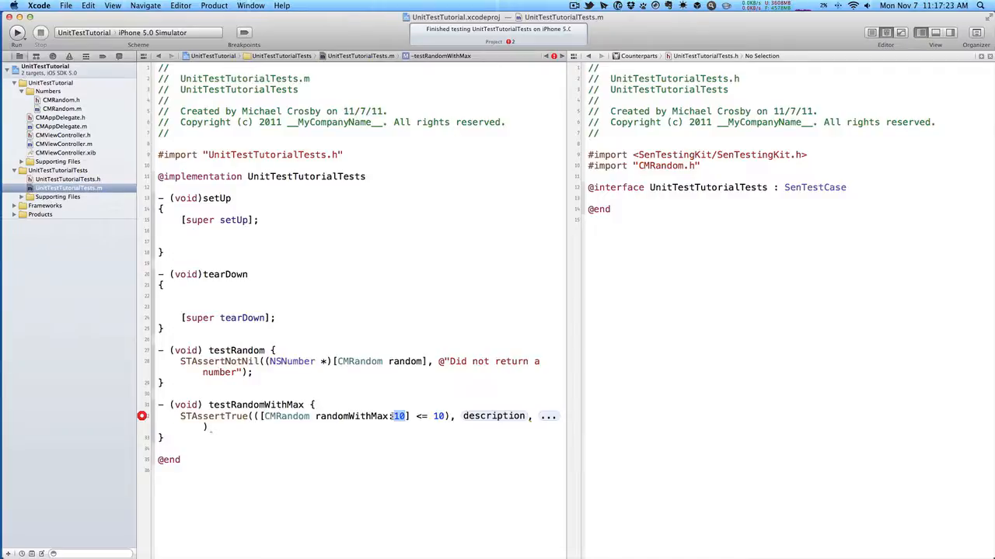
{"action": "double_click", "coordinate": [493, 416]}
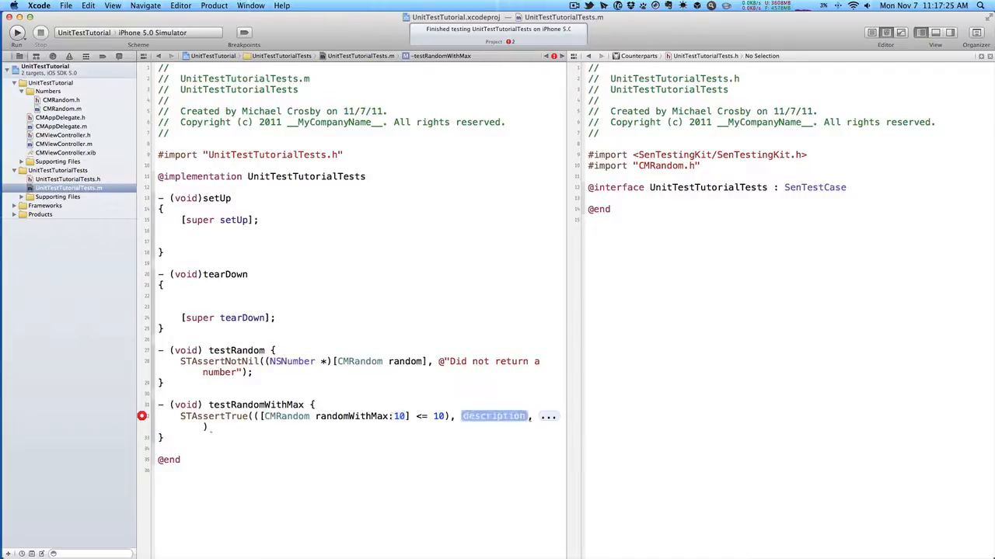
{"action": "type", "text": "@\""}
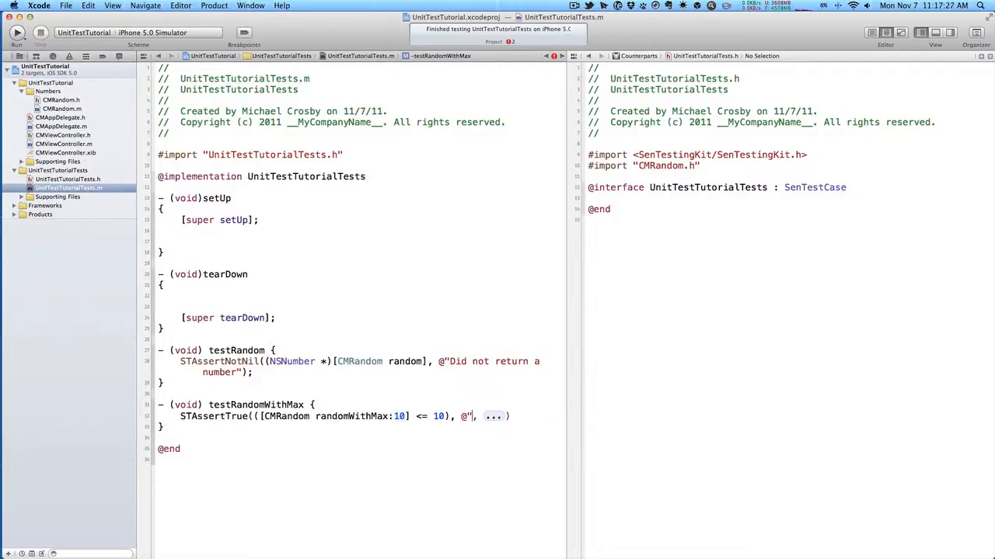
{"action": "type", "text": "N"}
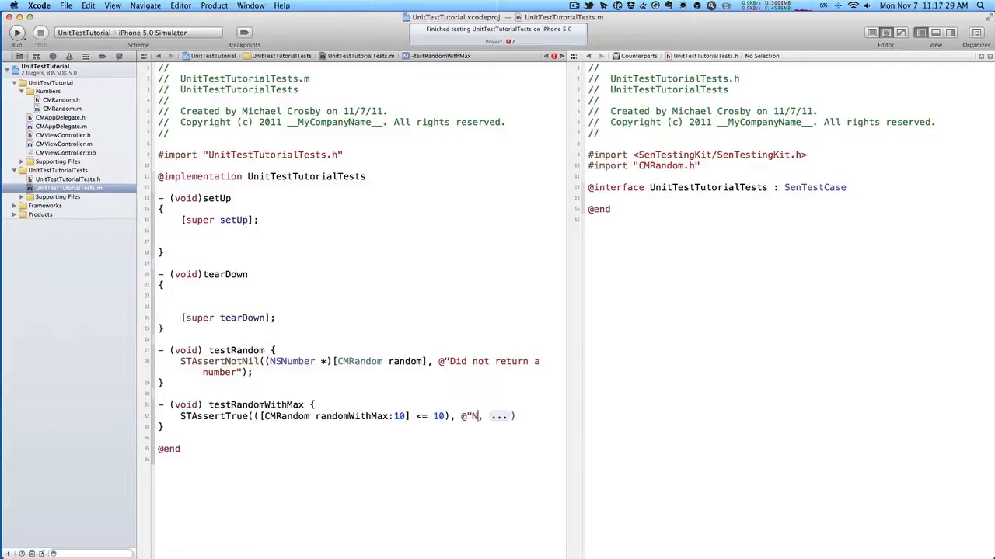
{"action": "type", "text": "umber n"}
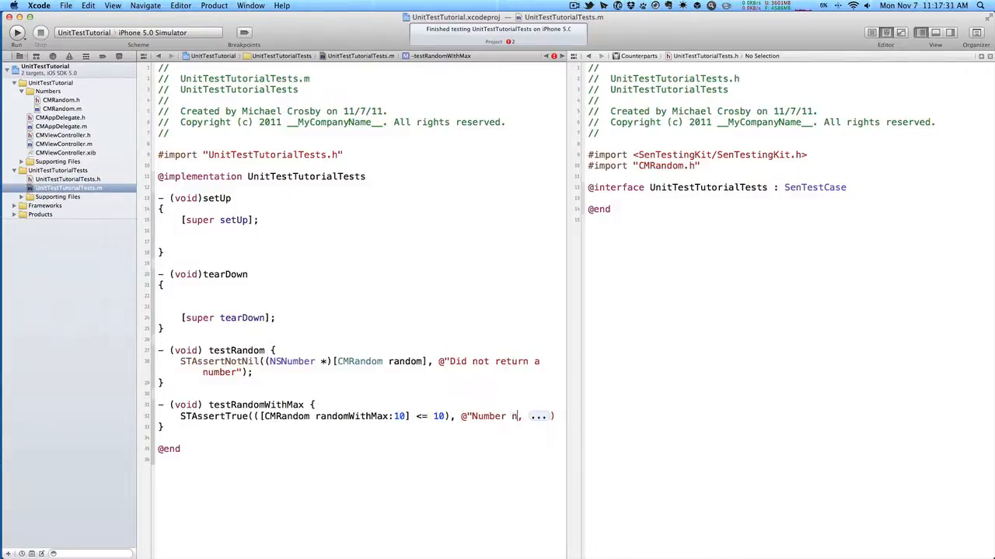
{"action": "type", "text": "ot between 0 and 10"}
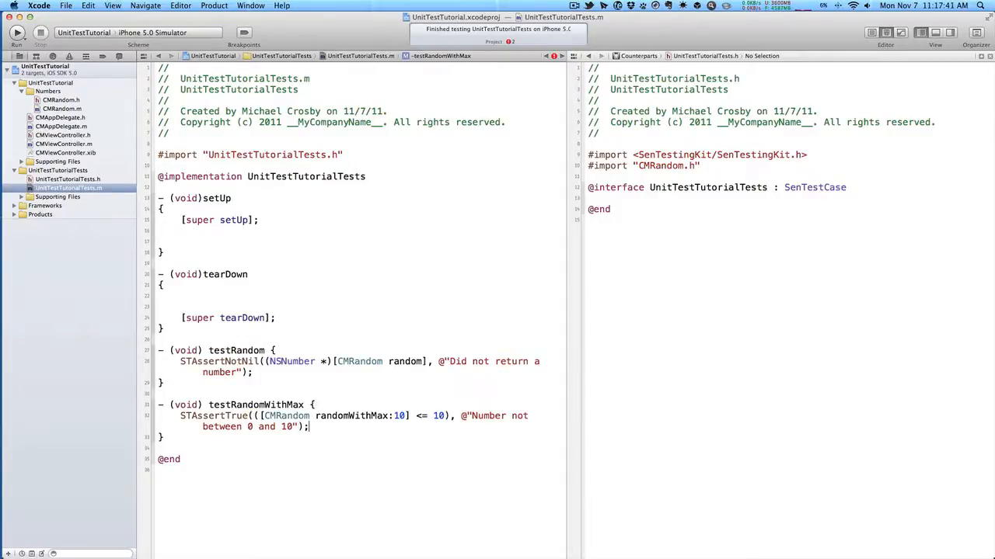
Step: Rerun the tests, check the all-tests log entry, then open CMRandom.m
{"action": "left_click", "coordinate": [16, 31]}
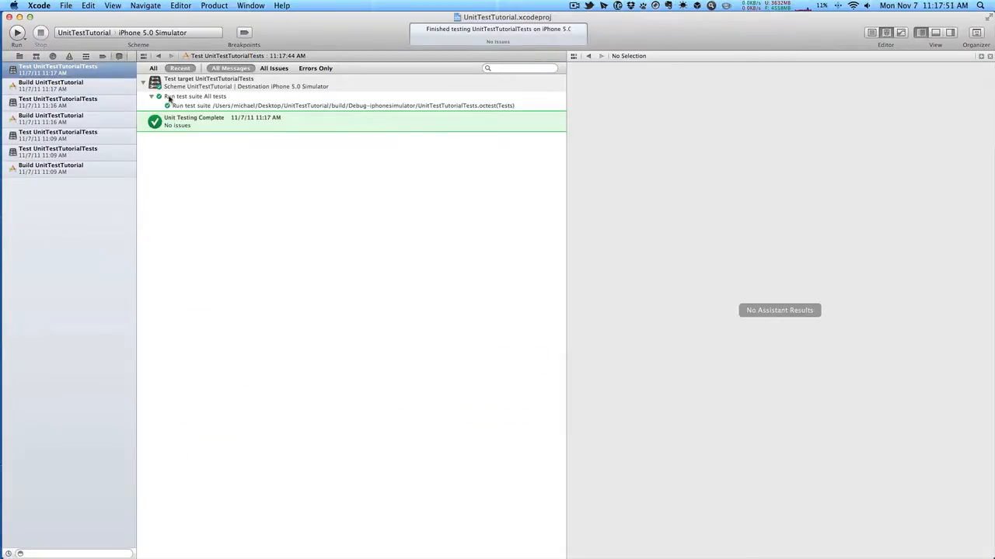
{"action": "left_click", "coordinate": [195, 96]}
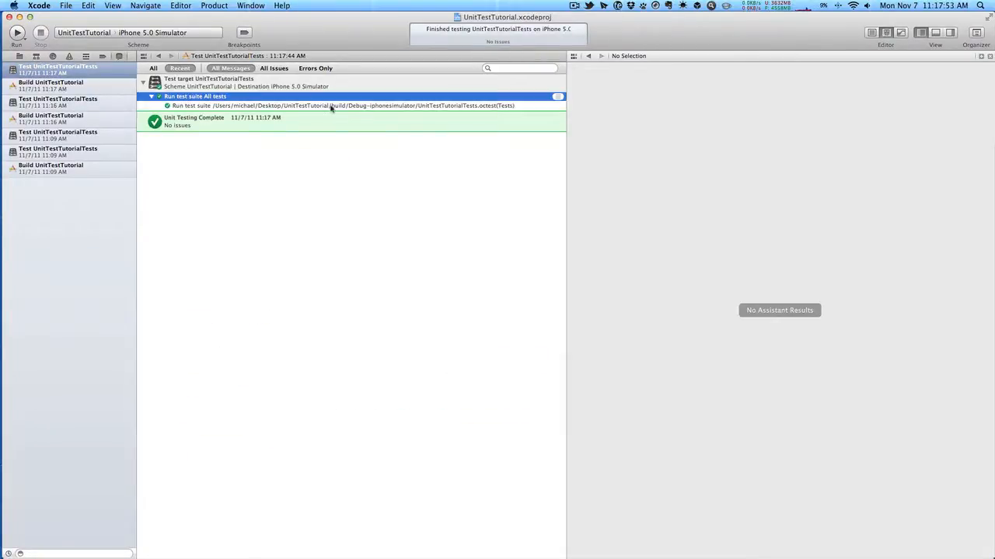
{"action": "mouse_move", "coordinate": [338, 105]}
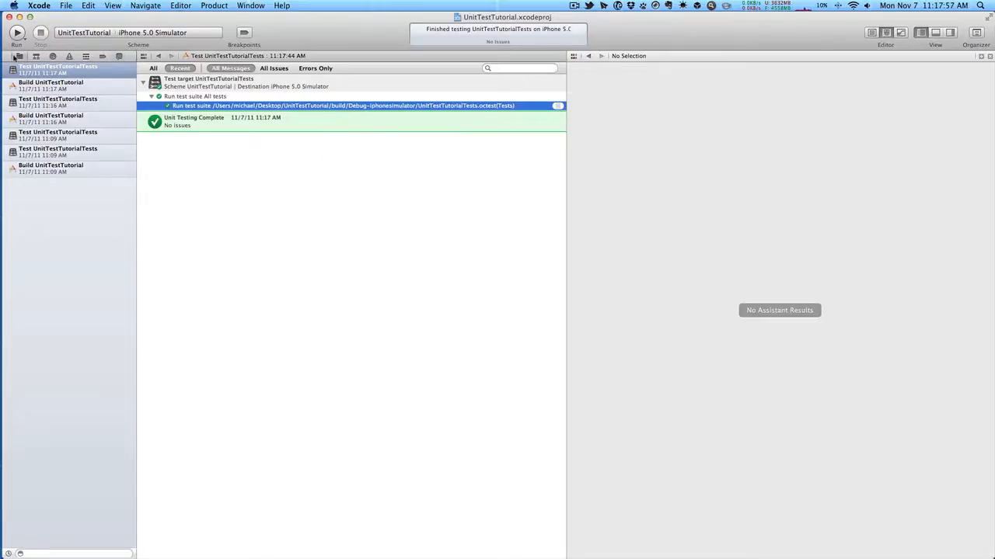
{"action": "left_click", "coordinate": [18, 56]}
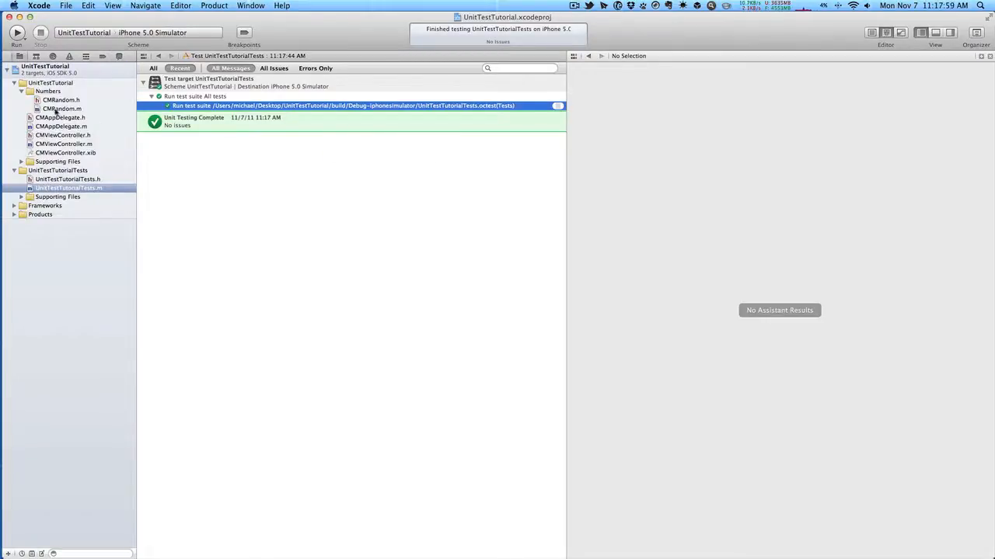
{"action": "left_click", "coordinate": [61, 108]}
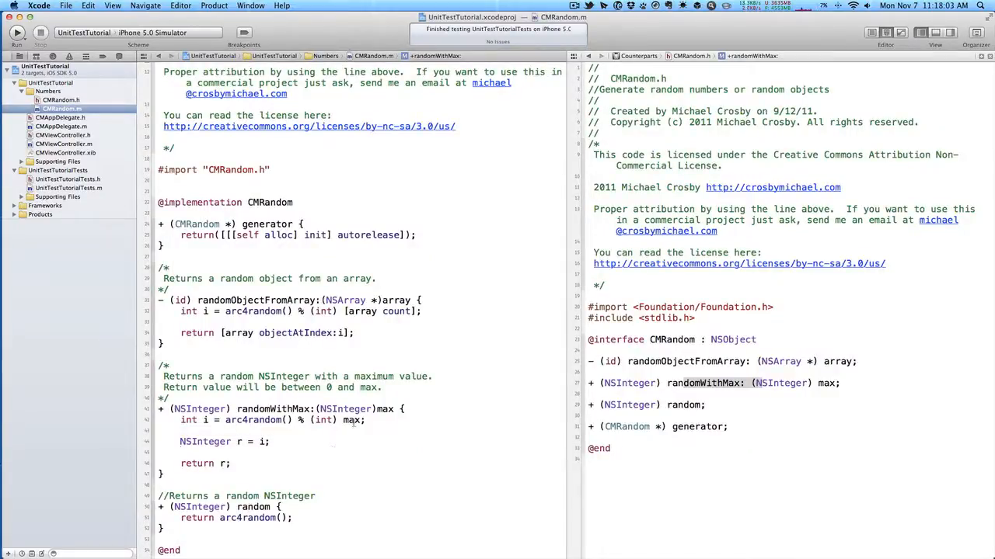
Step: Replace the max divisor in CMRandom's randomWithMax: with a fixed 2000
{"action": "double_click", "coordinate": [351, 419]}
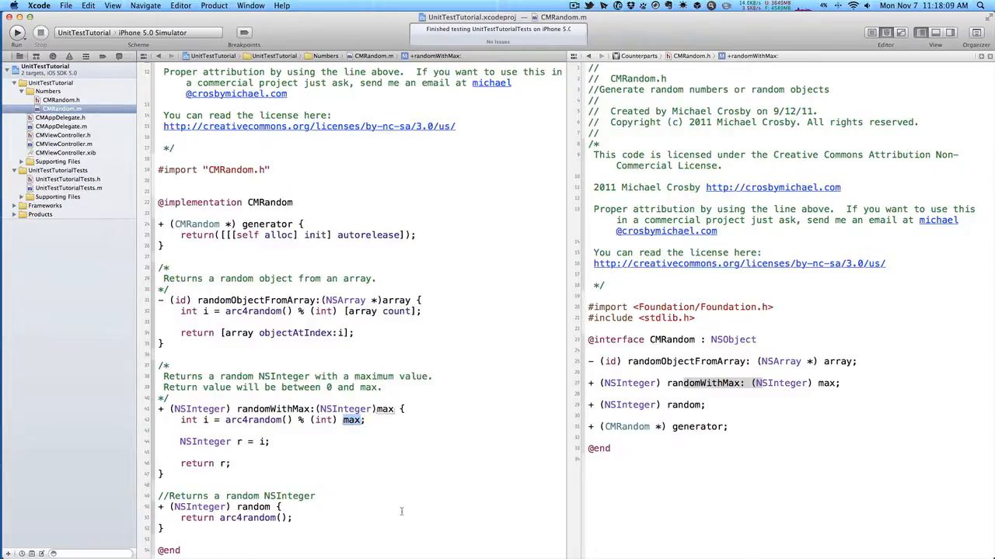
{"action": "type", "text": "2000"}
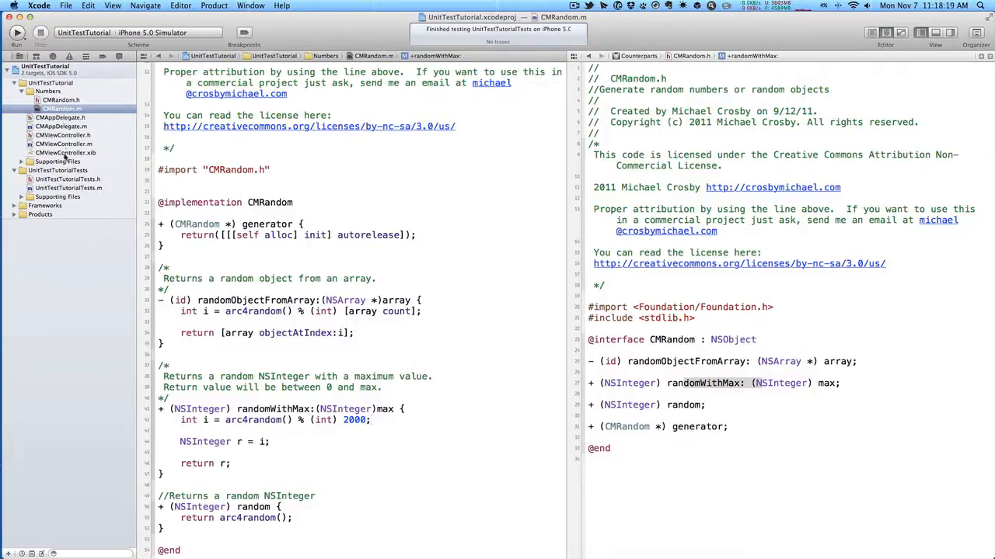
{"action": "left_click", "coordinate": [64, 144]}
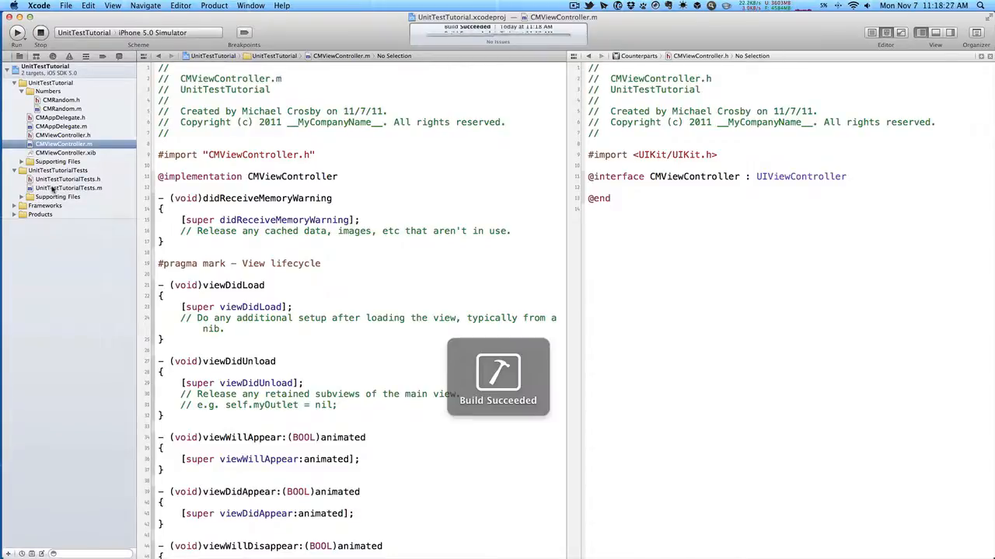
Step: Rerun the tests and inspect the latest build and test logs, showing all messages
{"action": "left_click", "coordinate": [17, 32]}
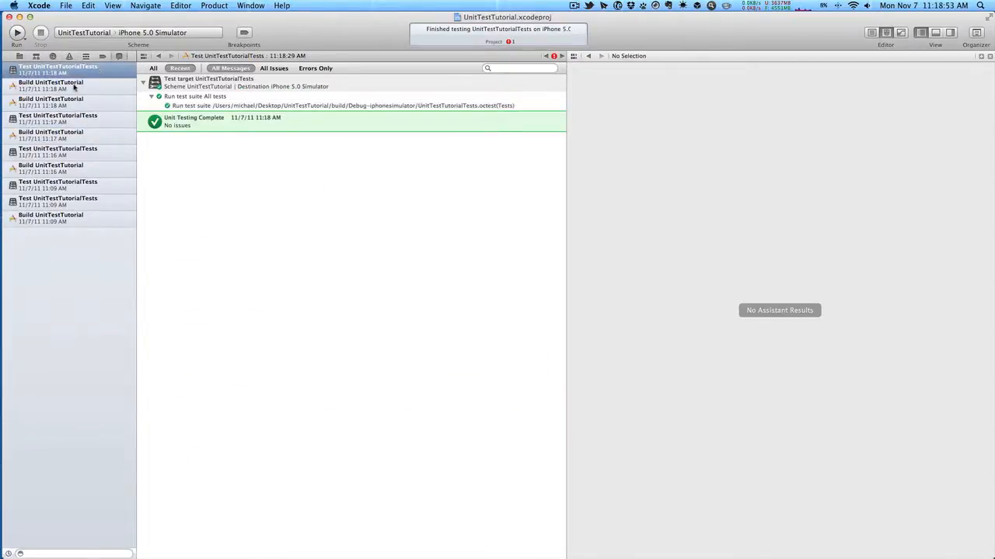
{"action": "left_click", "coordinate": [51, 85]}
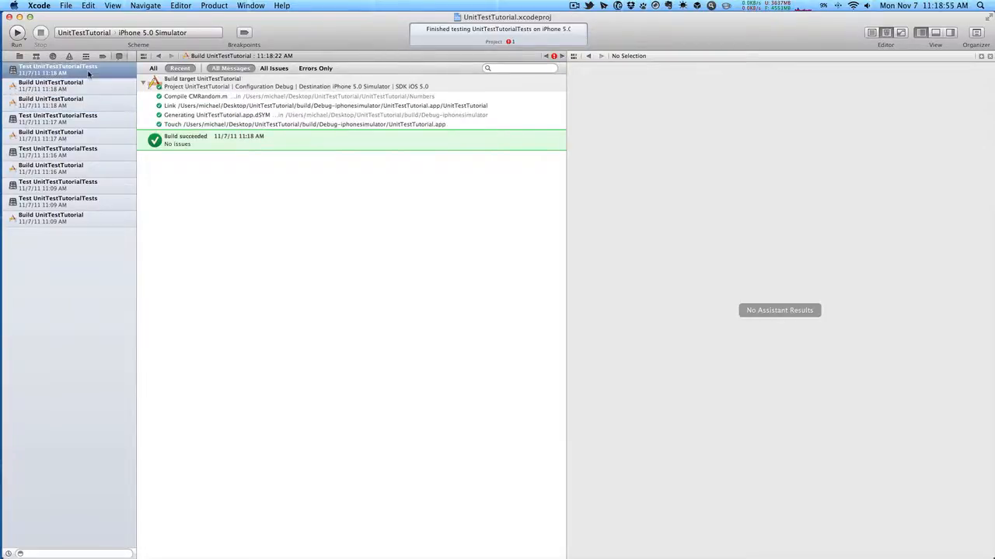
{"action": "left_click", "coordinate": [69, 56]}
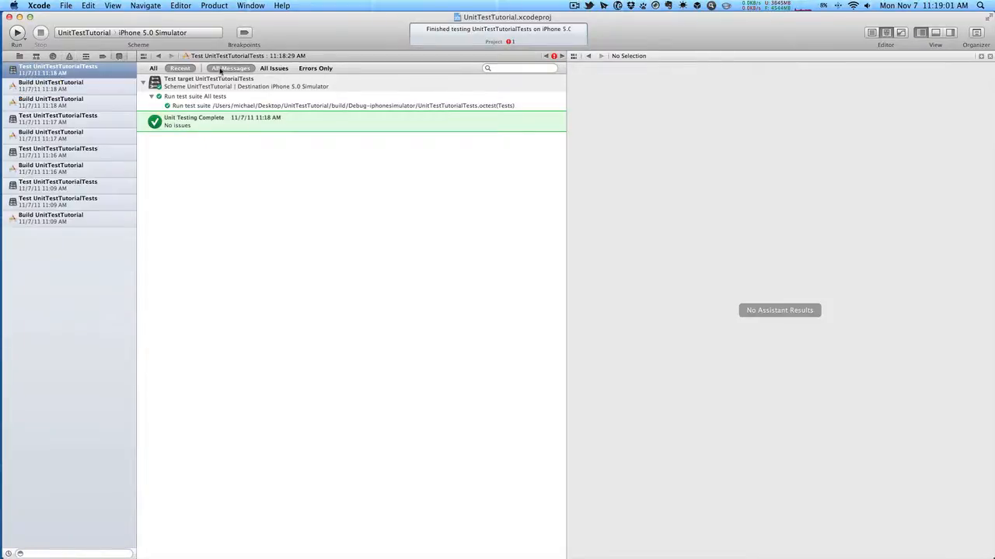
{"action": "left_click", "coordinate": [314, 68]}
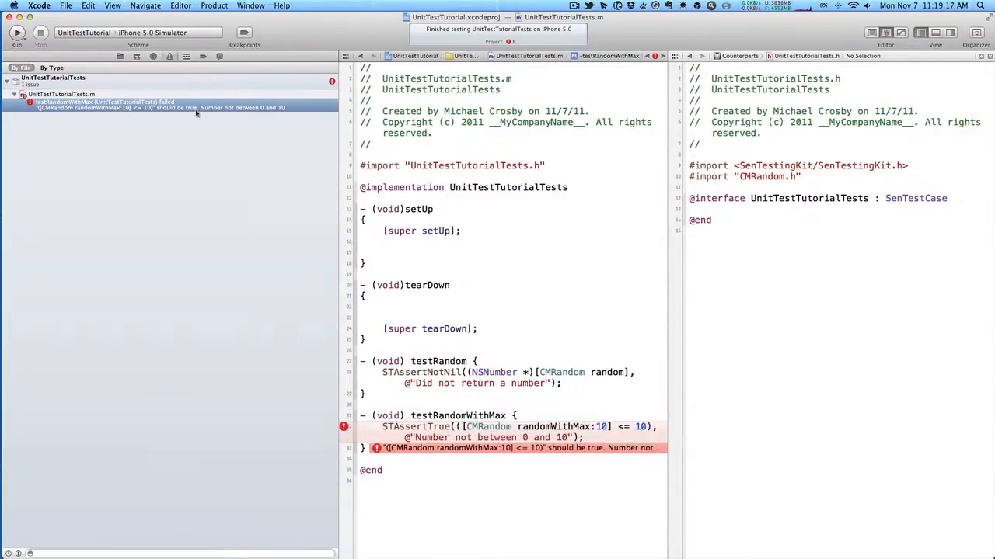
{"action": "mouse_move", "coordinate": [286, 85]}
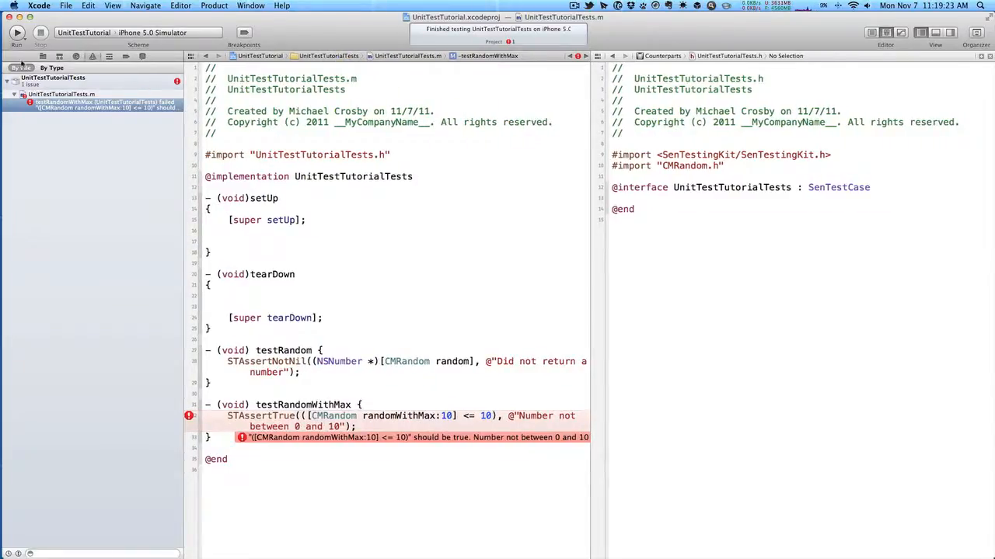
Step: Open CMRandom.m from the project file list to examine randomWithMax:
{"action": "left_click", "coordinate": [43, 55]}
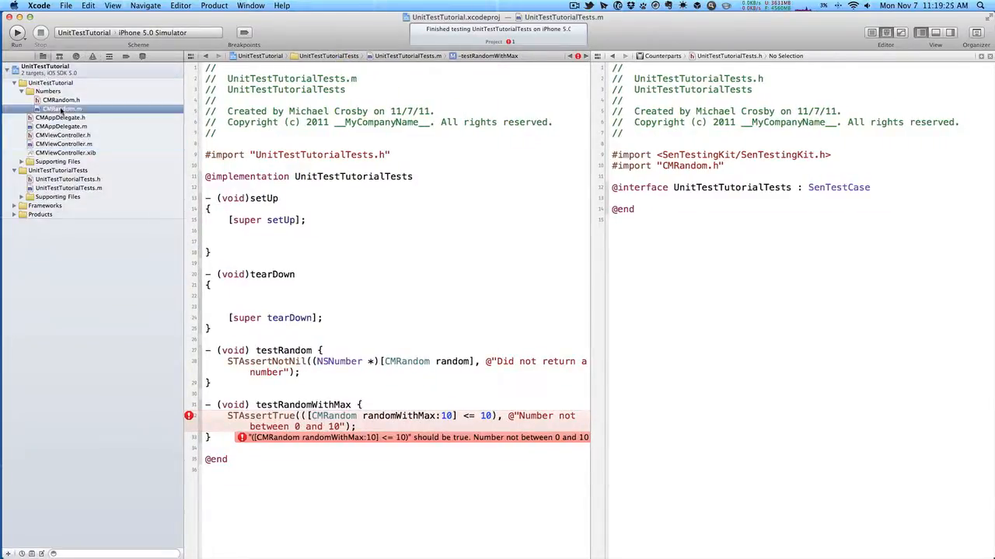
{"action": "left_click", "coordinate": [61, 109]}
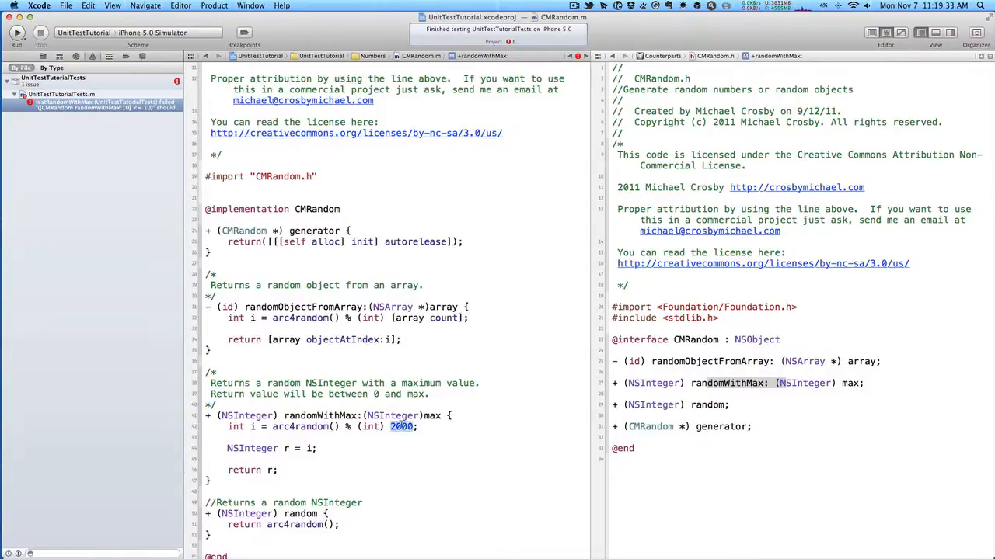
Step: Change the divisor in randomWithMax: from 2000 back to max; verify the test log shows no issues
{"action": "type", "text": "max"}
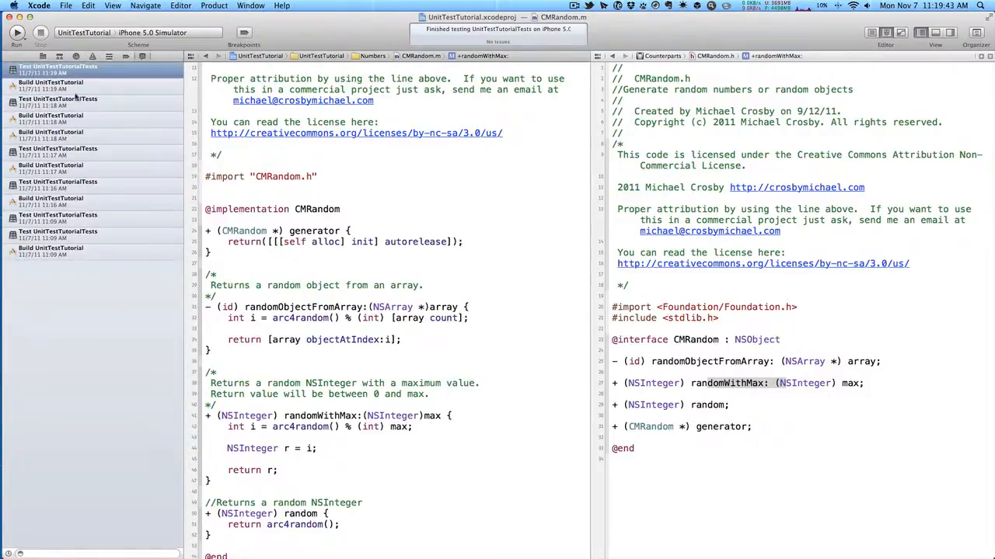
{"action": "left_click", "coordinate": [42, 56]}
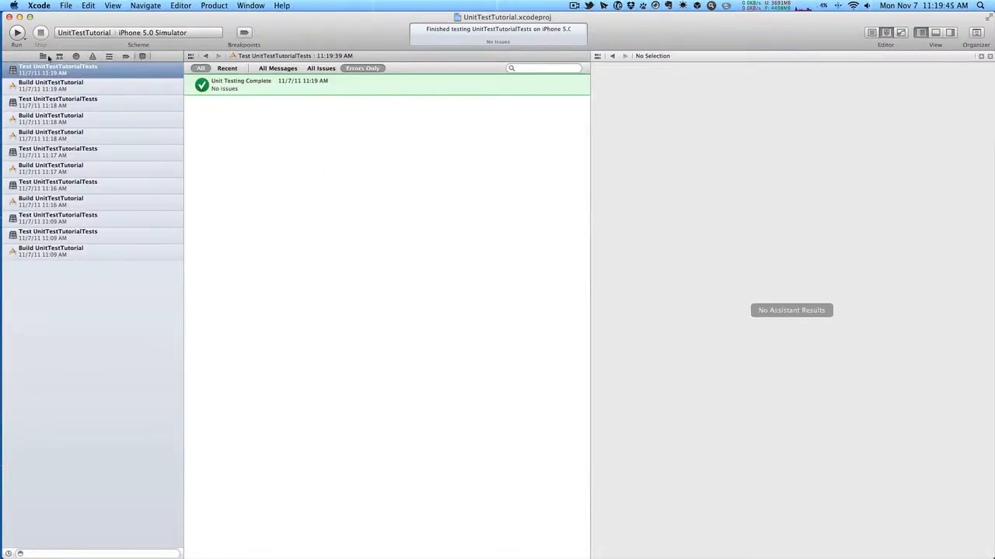
{"action": "left_click", "coordinate": [42, 55]}
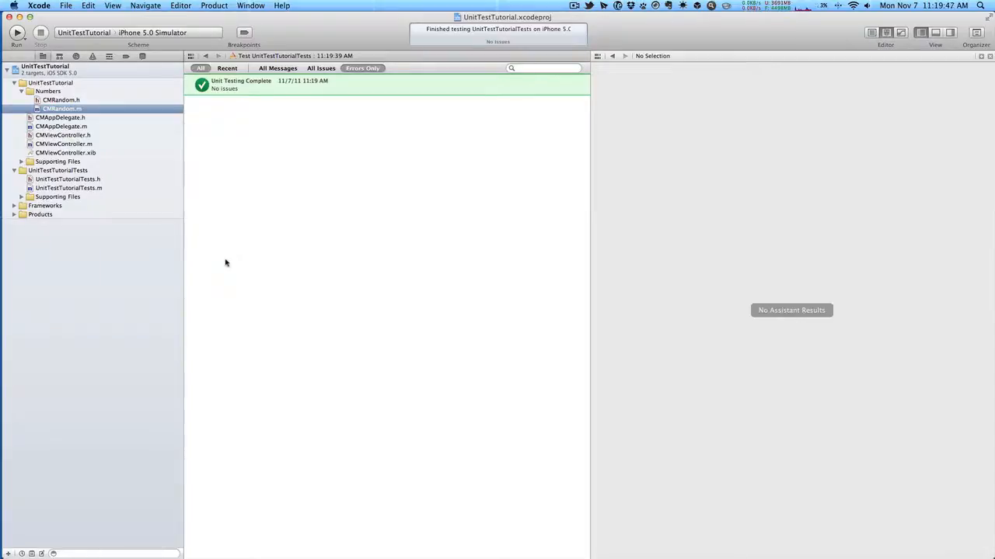
{"action": "mouse_move", "coordinate": [138, 165]}
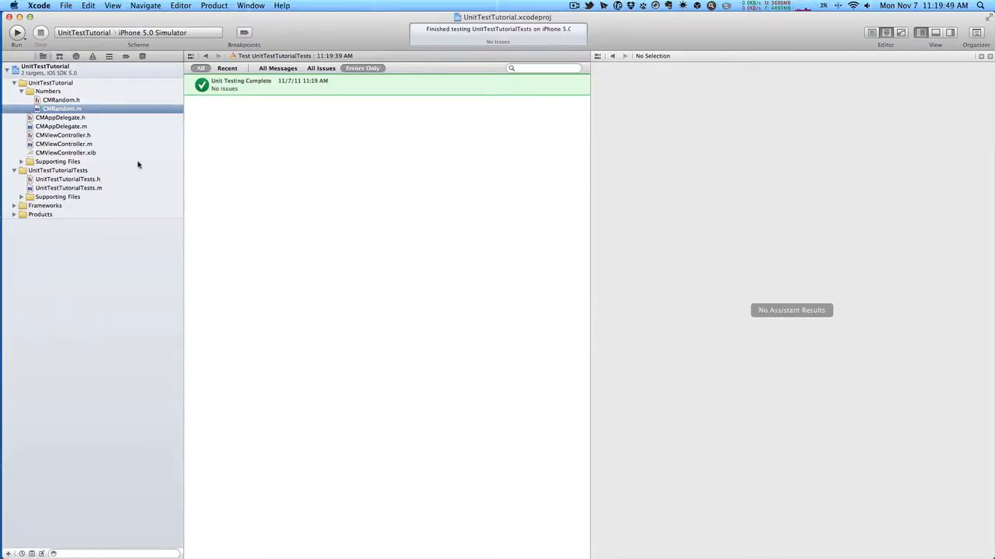